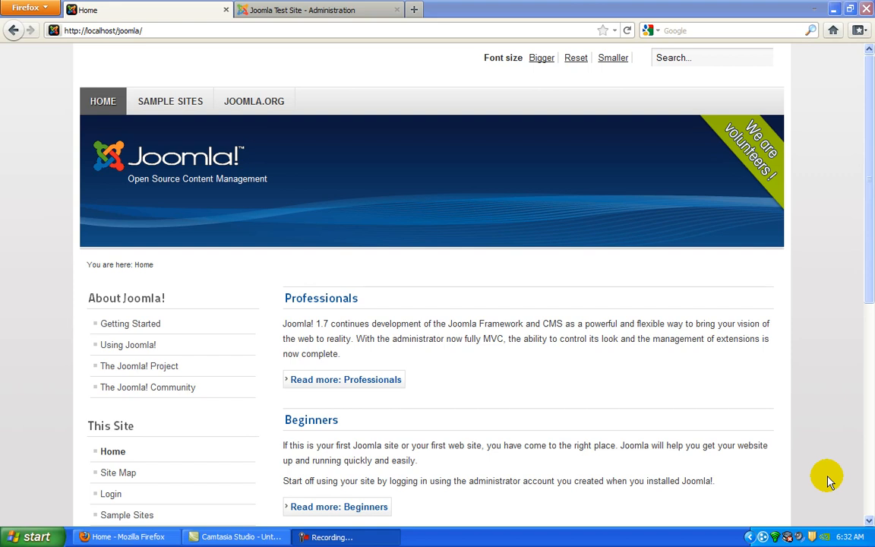
mouse_move(413, 226)
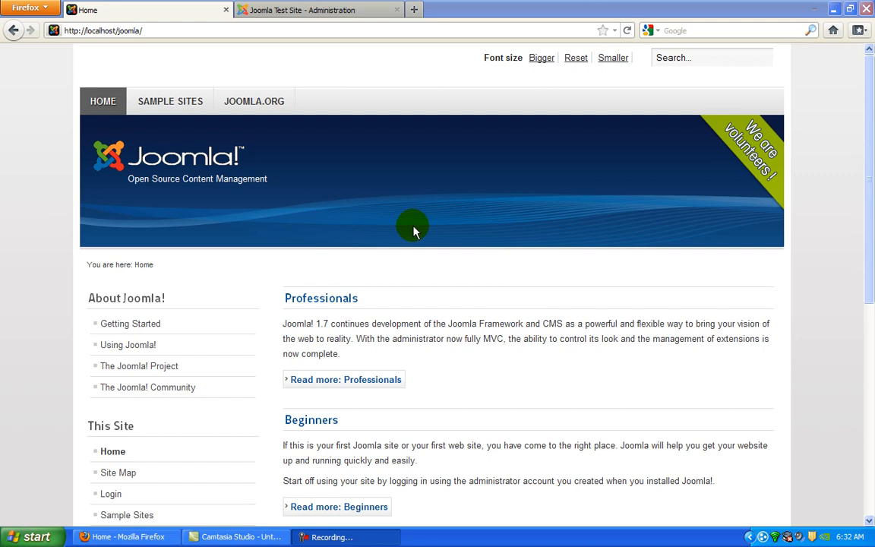
mouse_move(308, 55)
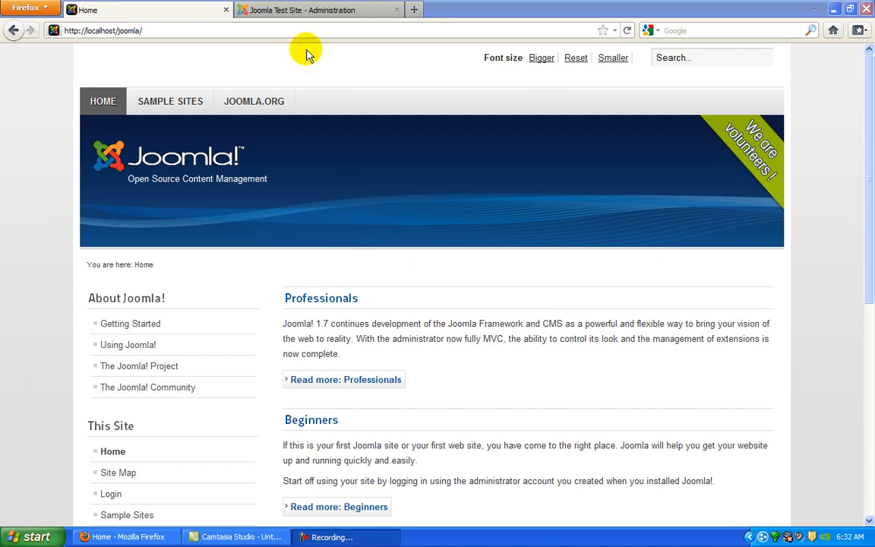
Step: Switch Firefox to the 'Joomla Test Site - Administration' tab
click(317, 10)
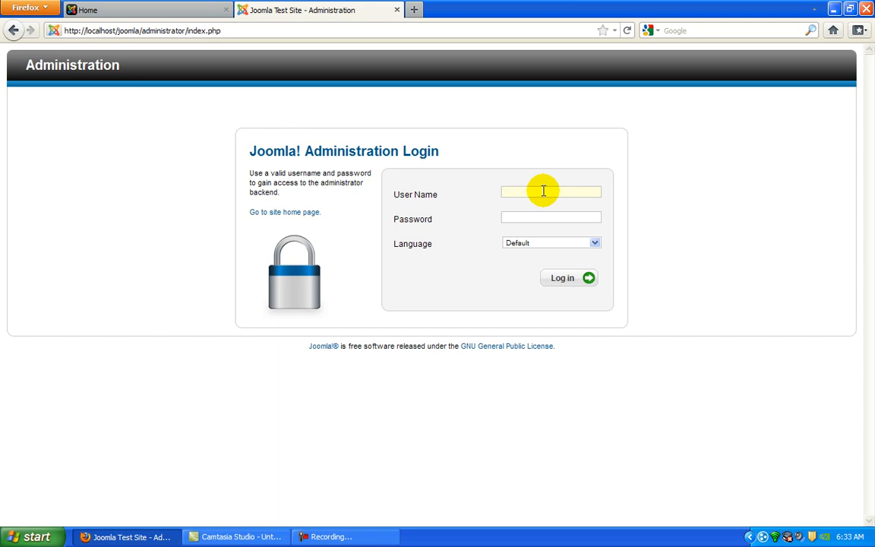
Step: Enter the administrator user name and password and submit the login
click(544, 192)
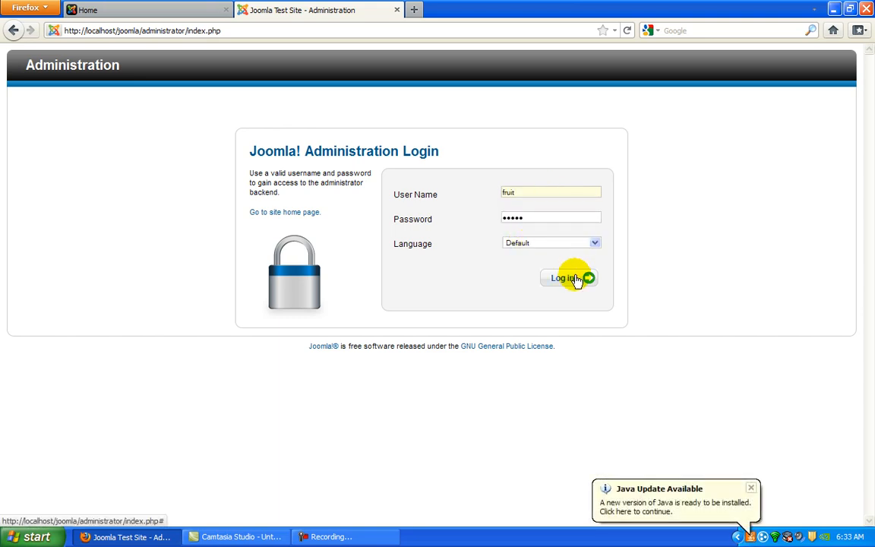
click(563, 278)
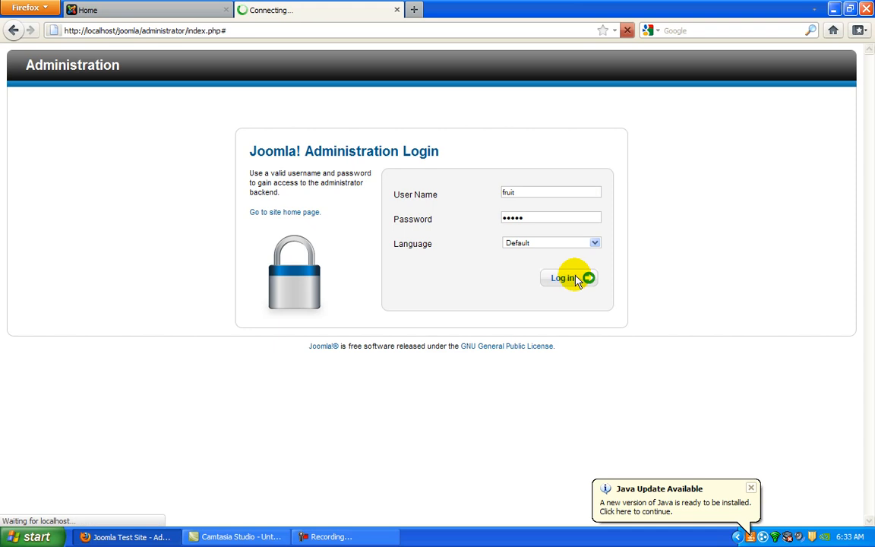
Step: Let the control panel load, then browse and dismiss the Components menu
click(563, 278)
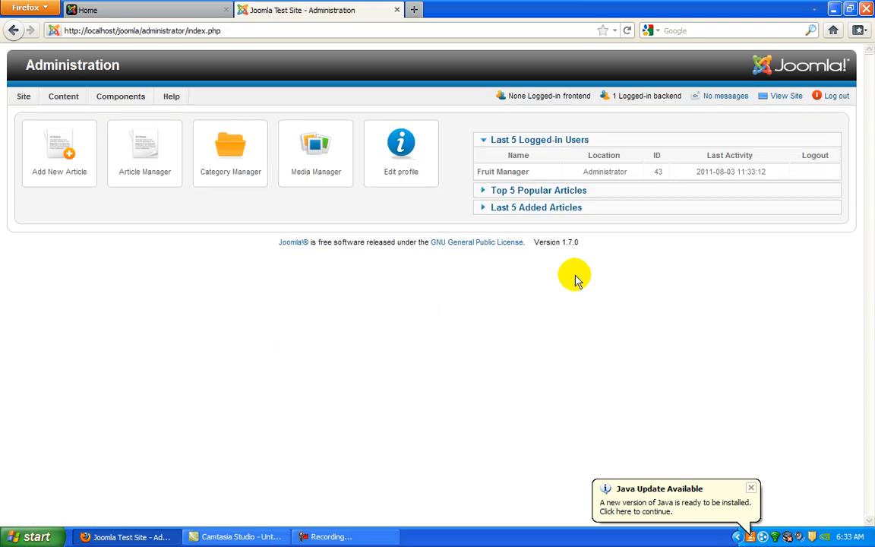
mouse_move(280, 169)
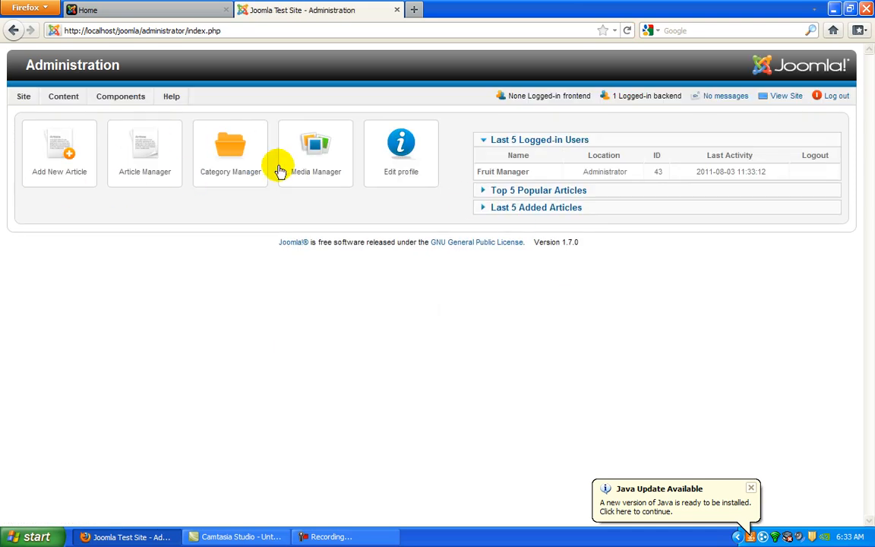
click(120, 96)
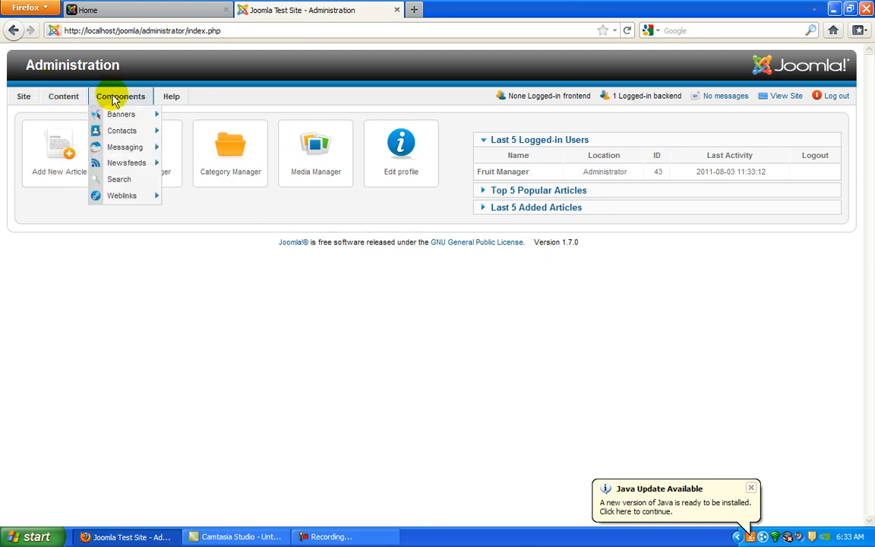
click(287, 228)
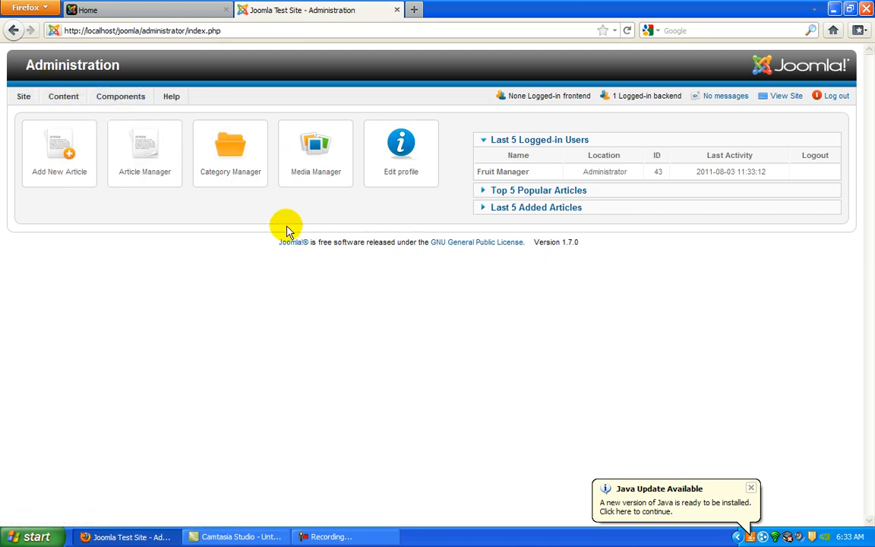
mouse_move(46, 170)
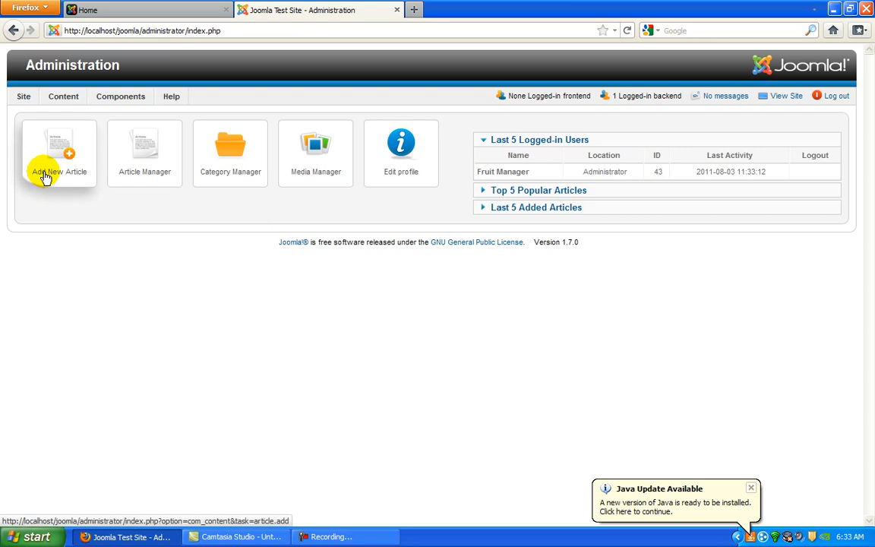
mouse_move(144, 153)
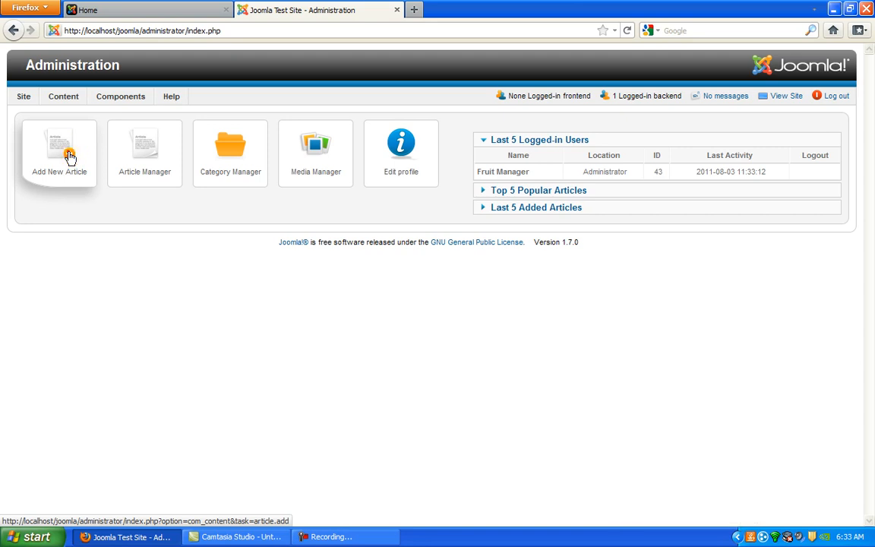
Step: Start a new article titled 'Oranges' in the Fruit category
click(59, 152)
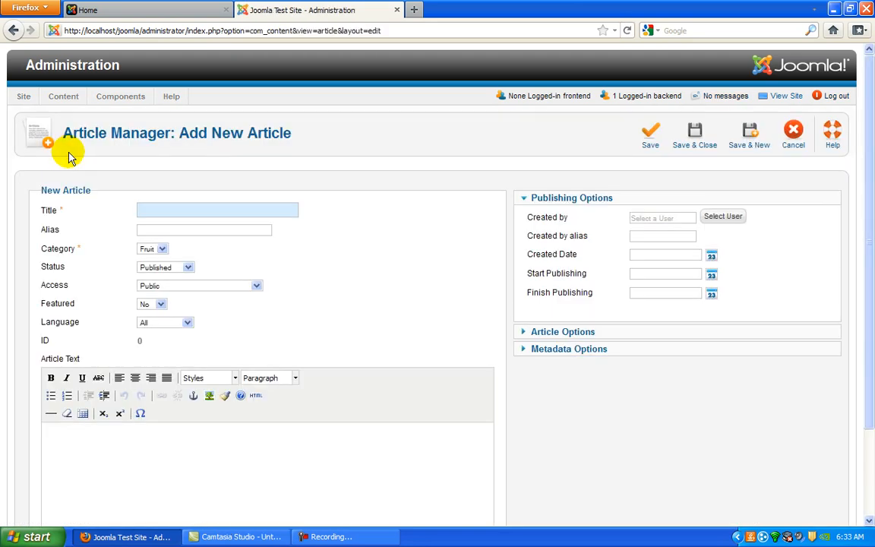
mouse_move(106, 161)
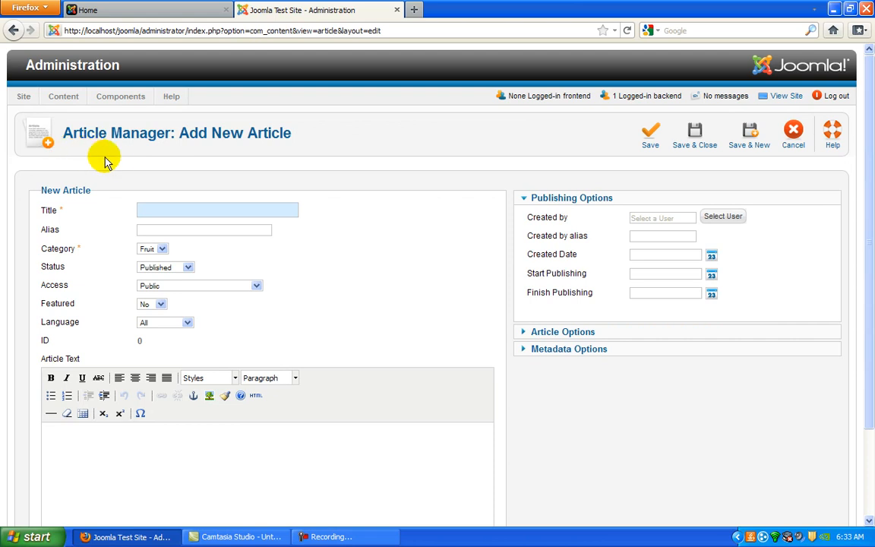
mouse_move(120, 165)
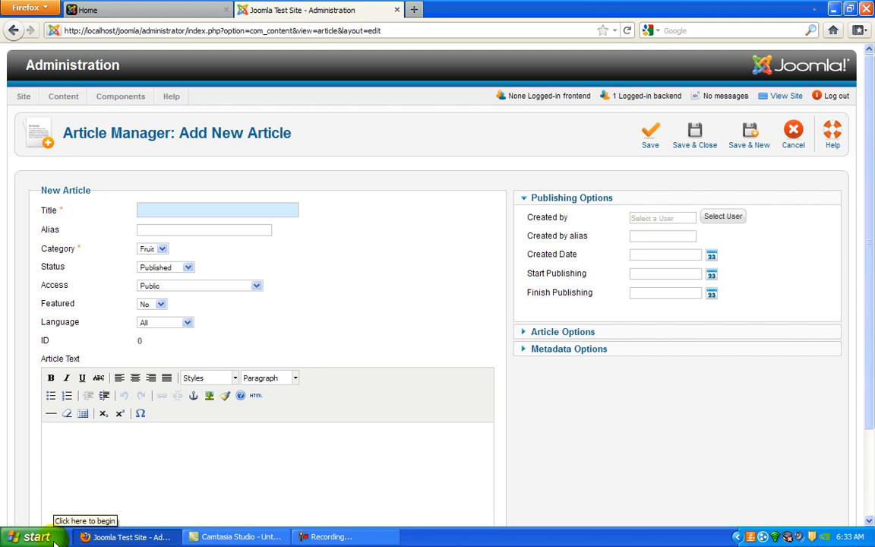
click(201, 209)
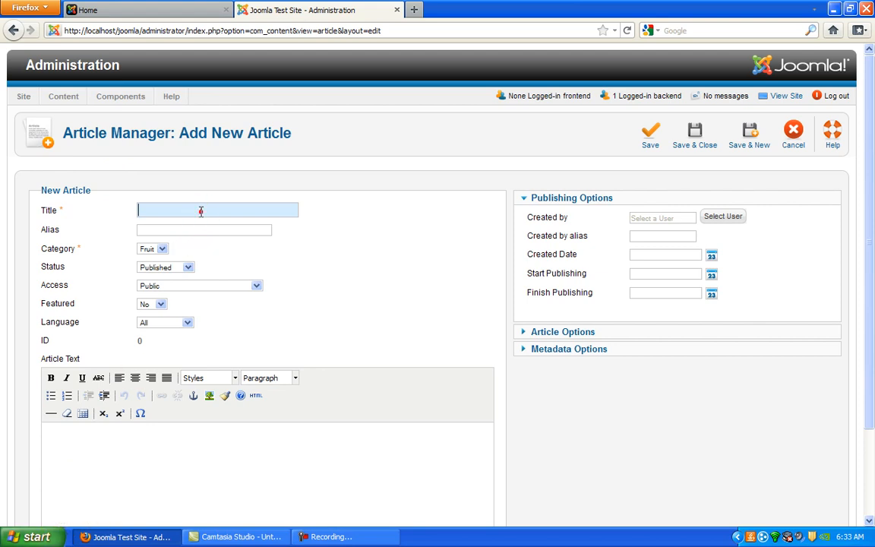
text(Oranges)
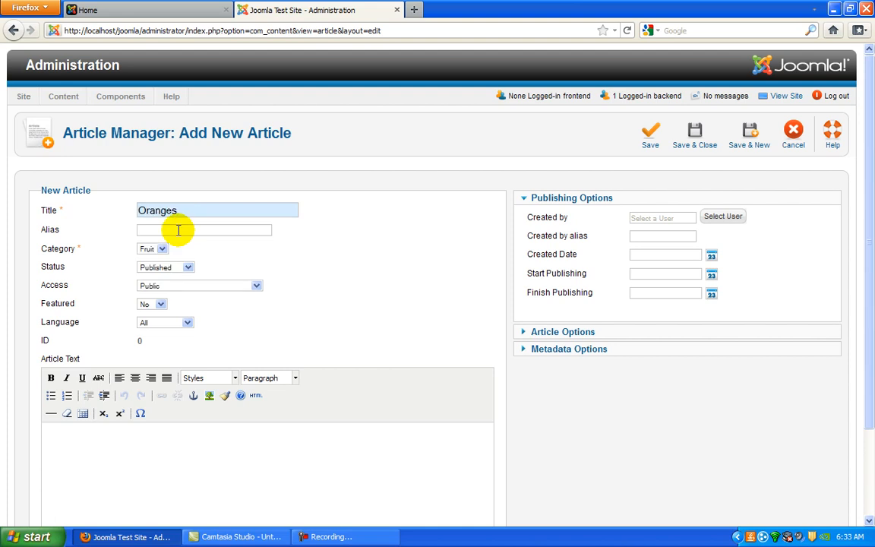
mouse_move(48, 480)
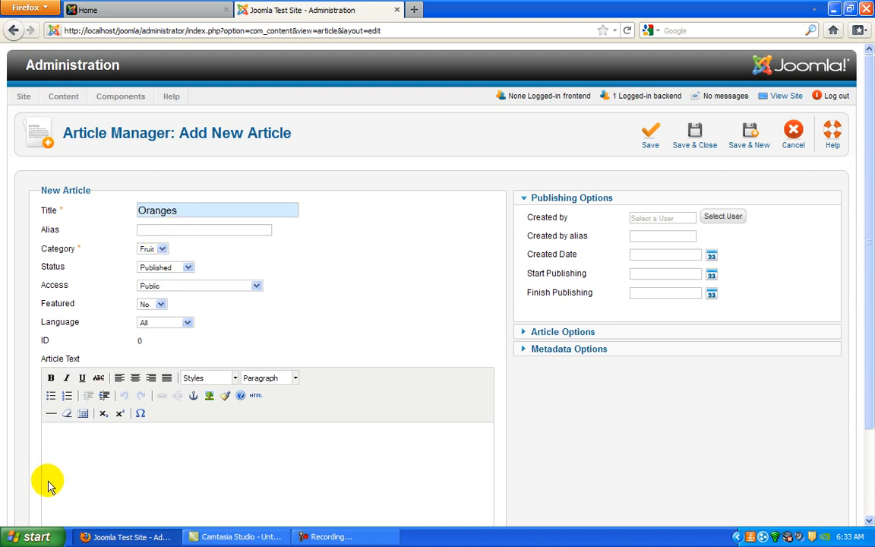
click(31, 536)
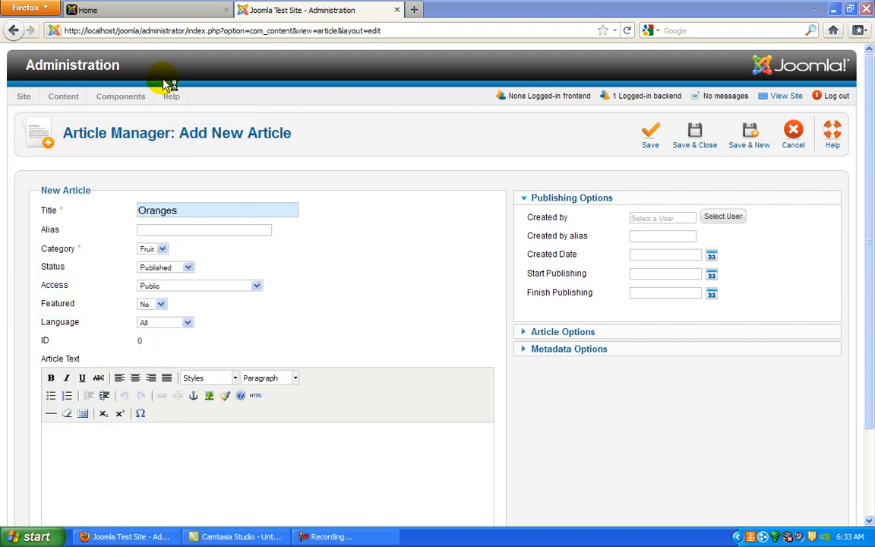
Step: Select and copy all the Lorem ipsum placeholder text in Notepad++
click(453, 537)
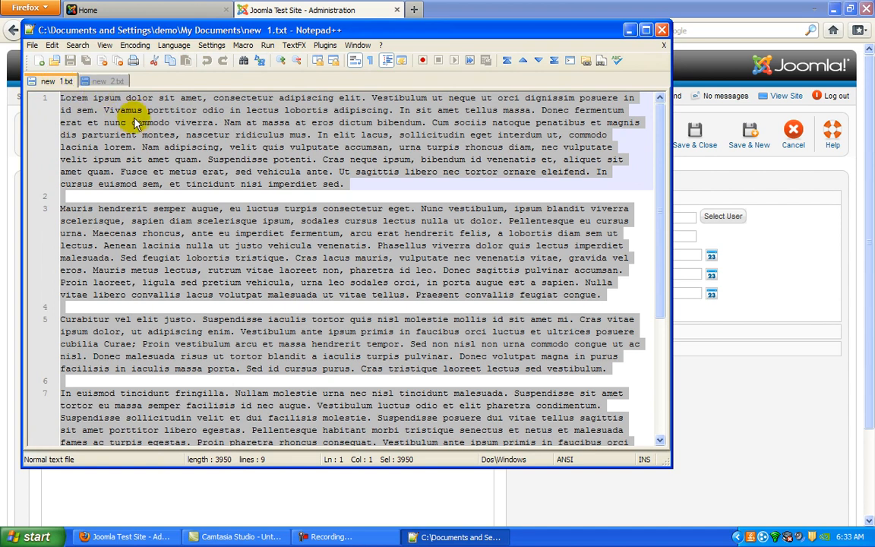
right_click(135, 122)
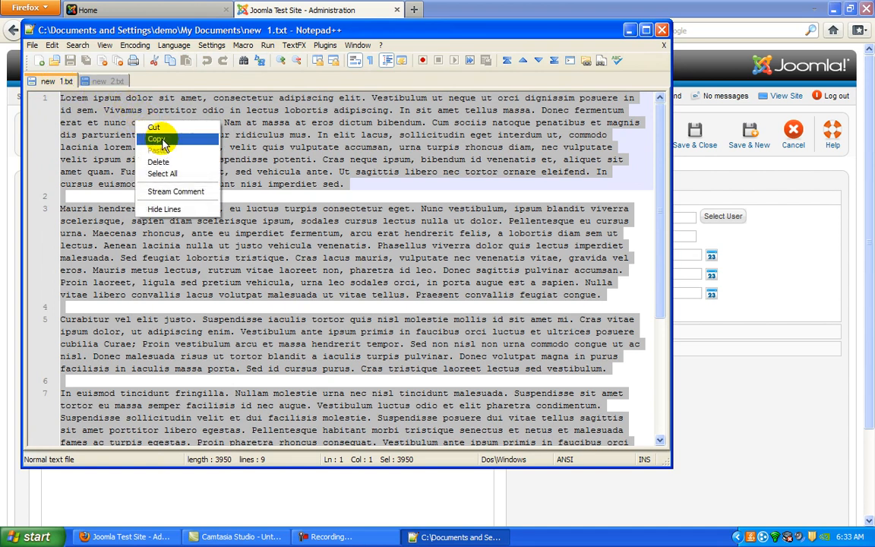
mouse_move(173, 155)
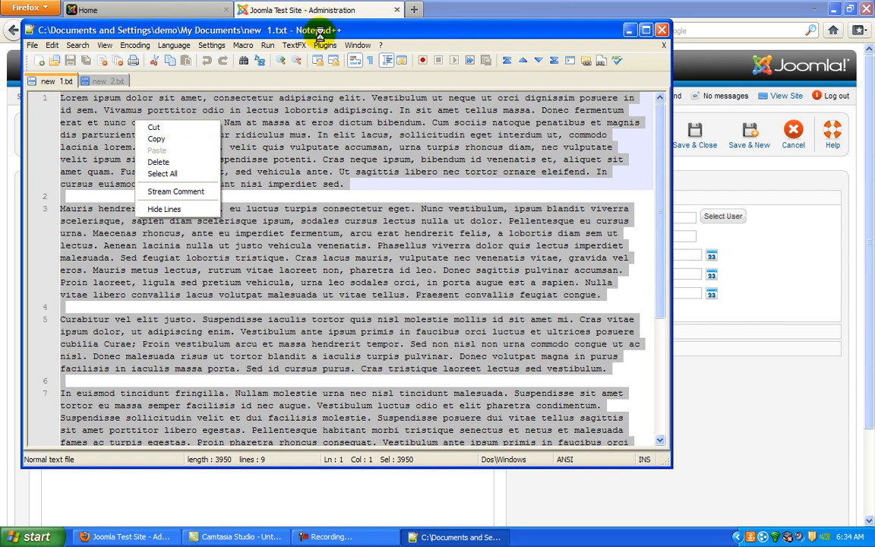
mouse_move(162, 173)
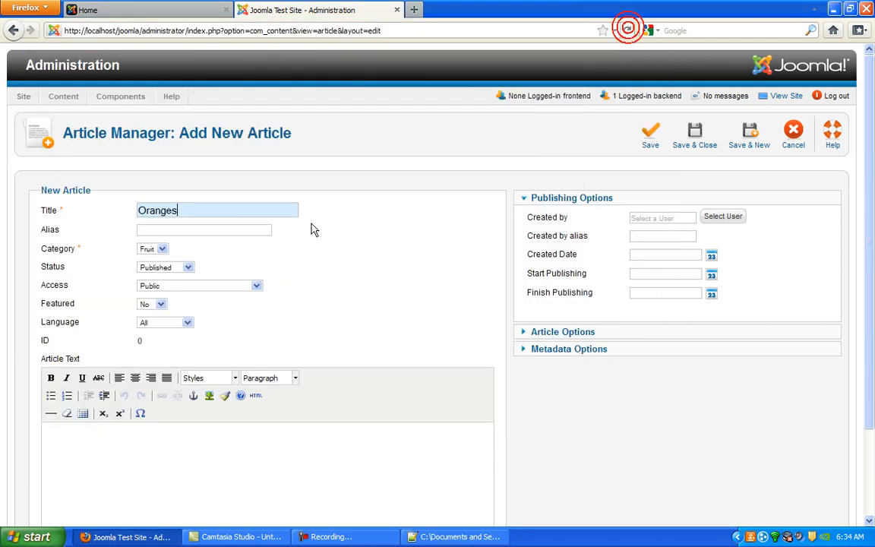
Step: Paste the Lorem ipsum text into the article body and place the cursor at its start
scroll(down, 3)
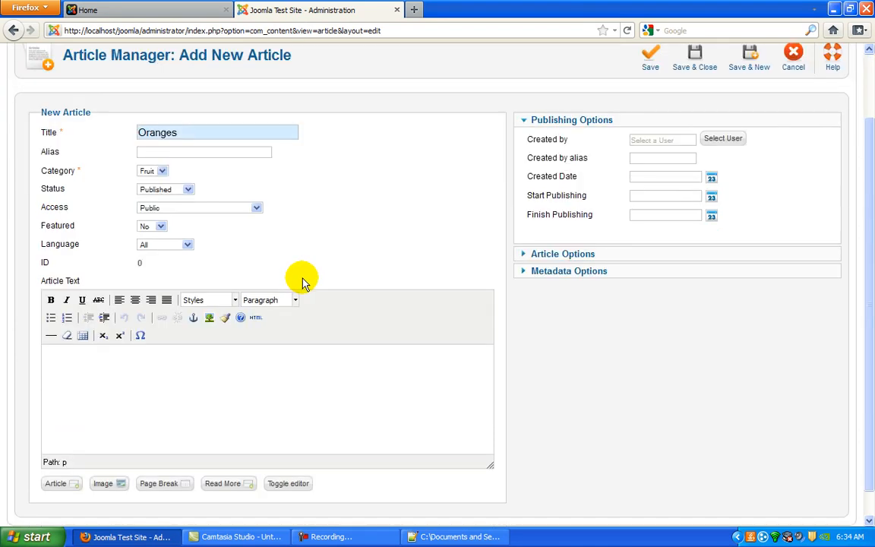
right_click(103, 372)
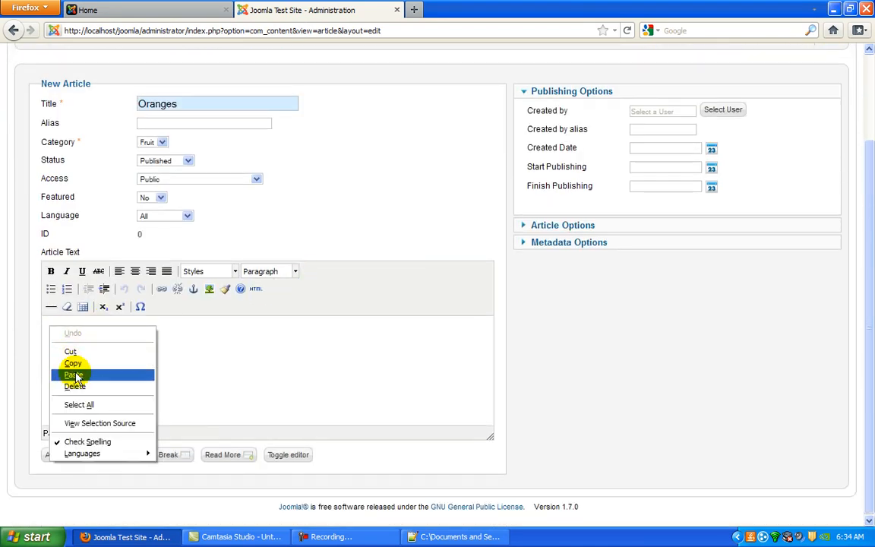
click(72, 374)
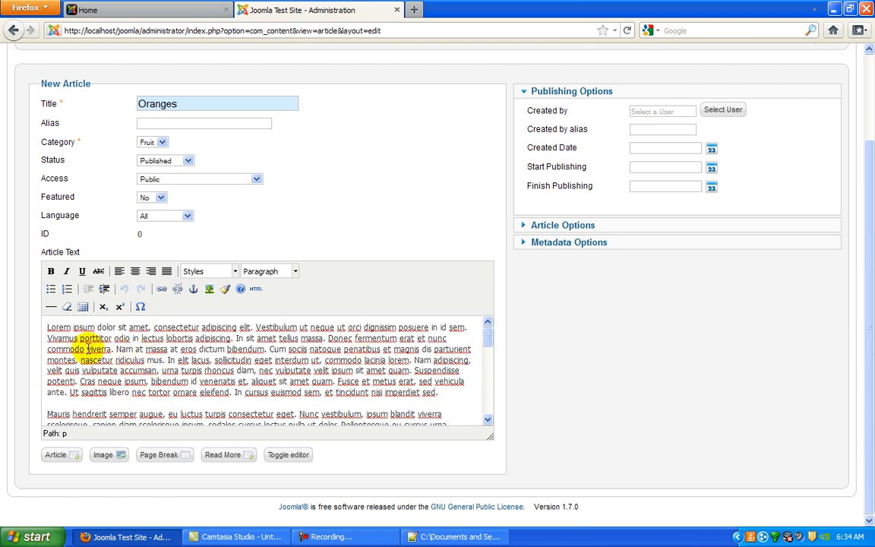
click(48, 326)
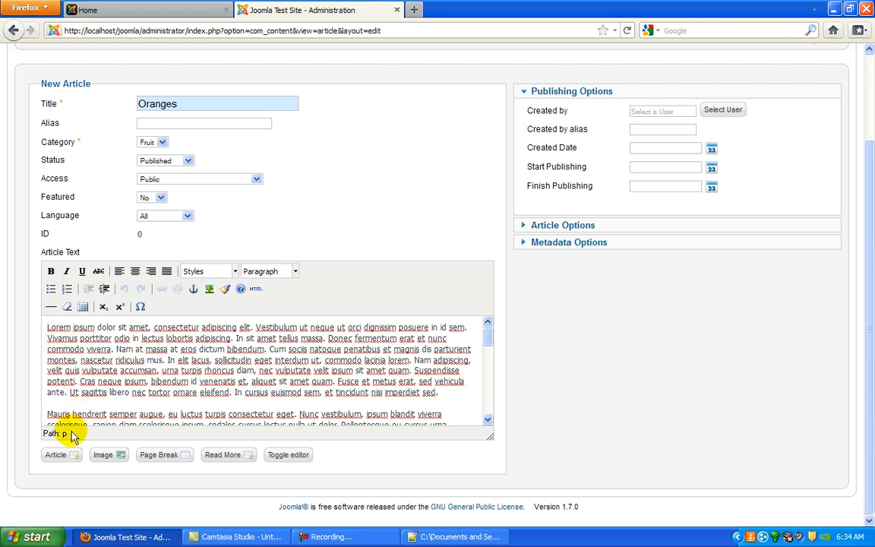
mouse_move(476, 334)
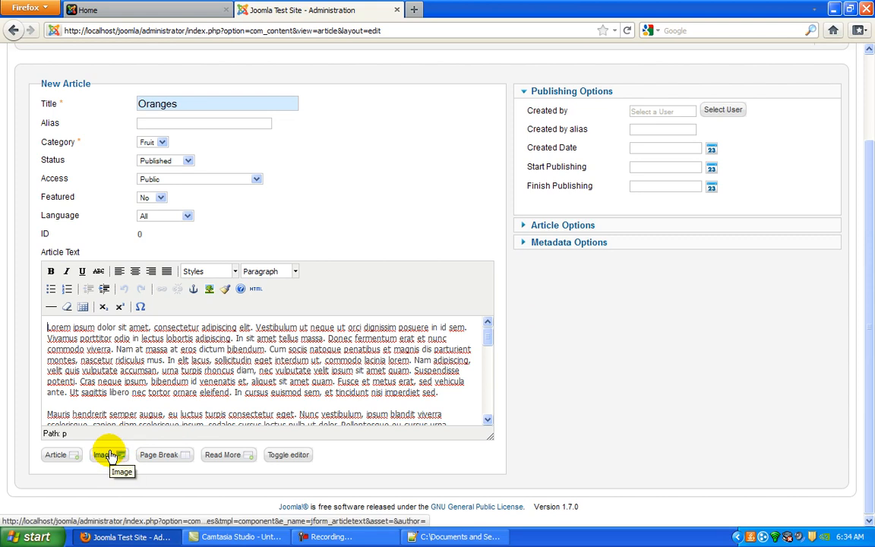
Step: Open the Insert Image dialog and browse the computer for a picture to upload
click(106, 454)
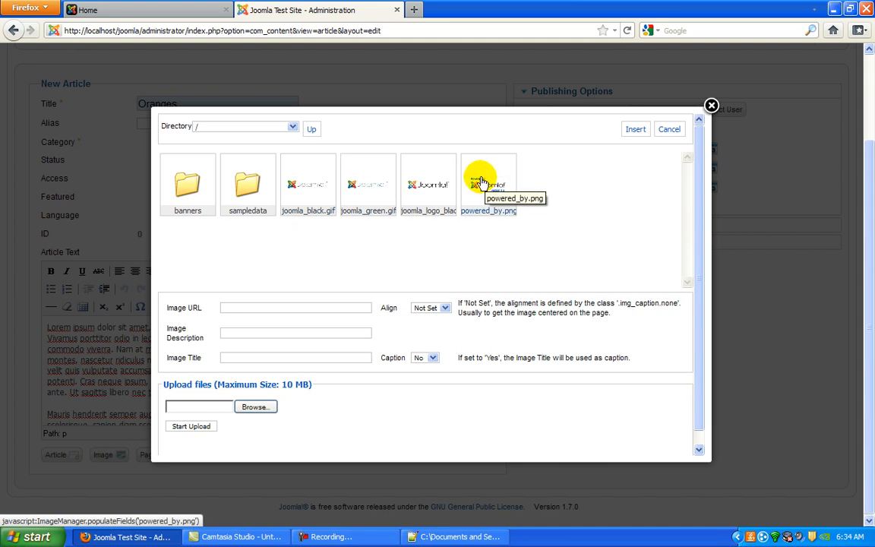
mouse_move(256, 406)
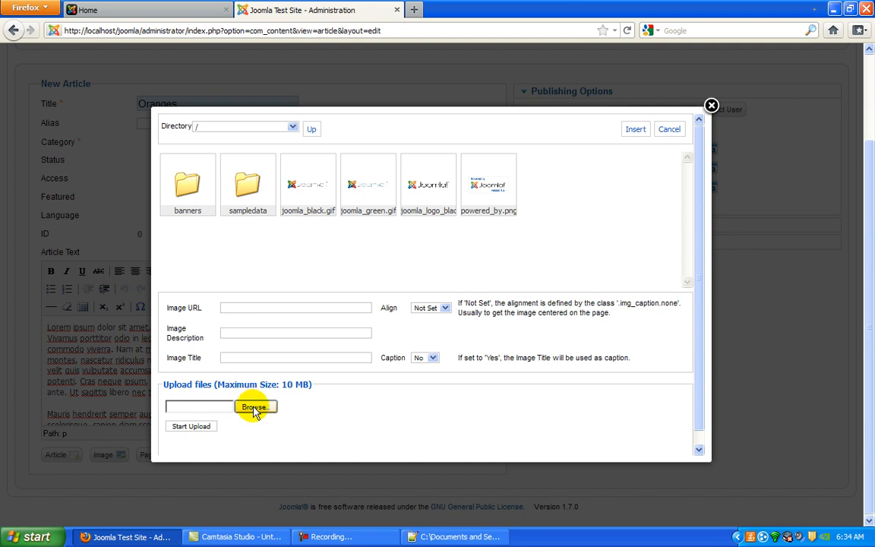
click(254, 407)
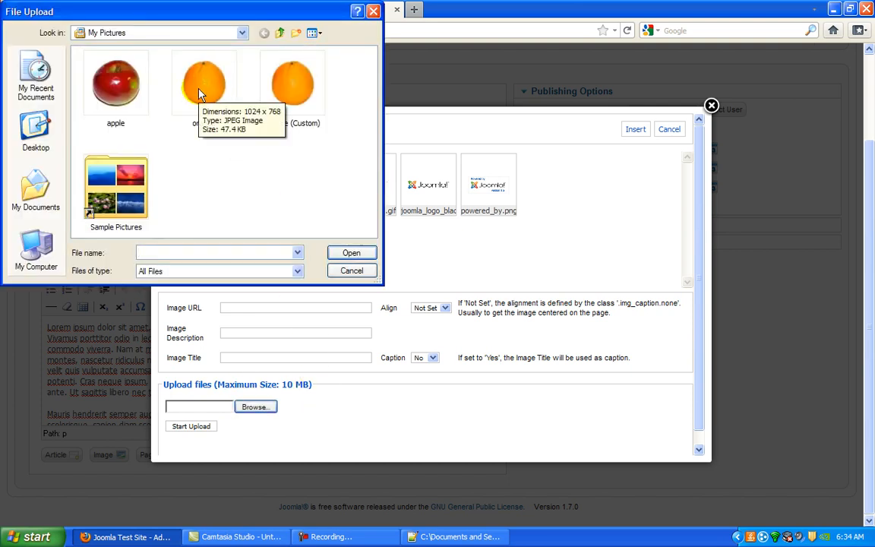
Step: Pick the orange picture after checking its dimensions in the Properties summary
click(204, 82)
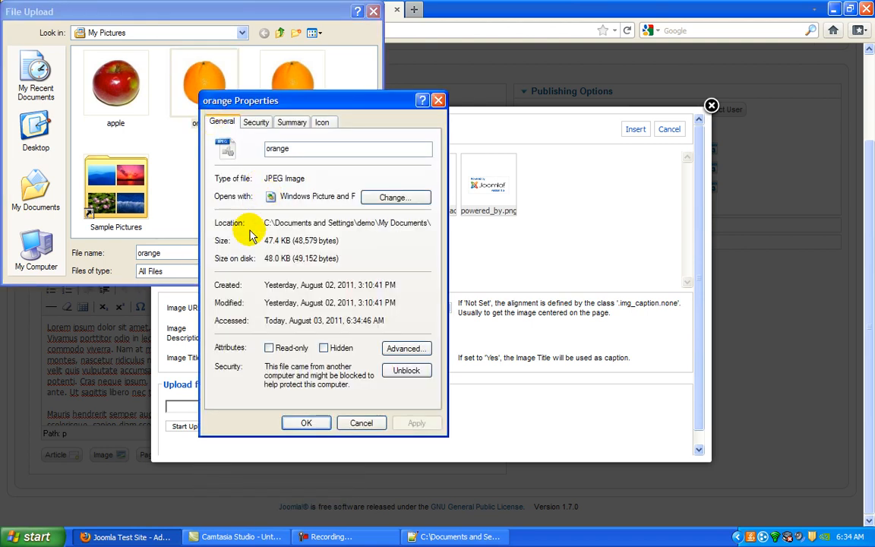
click(291, 123)
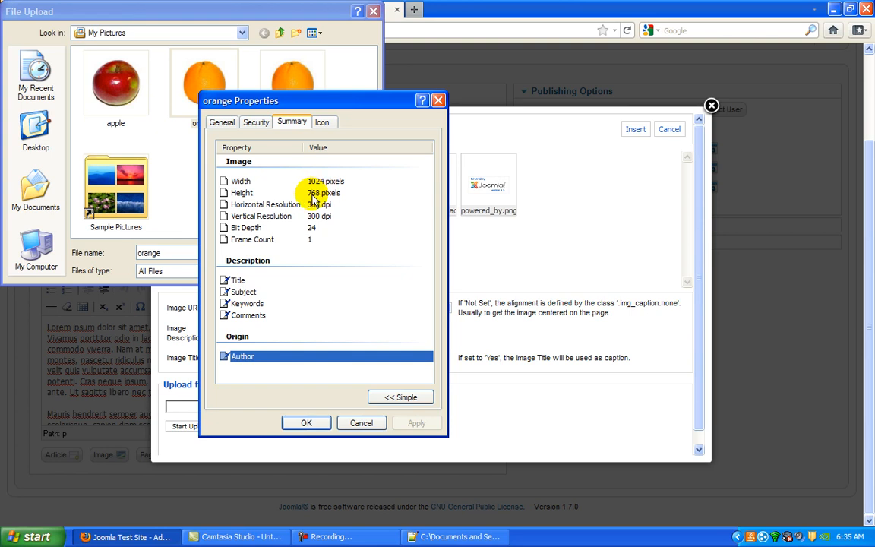
click(361, 423)
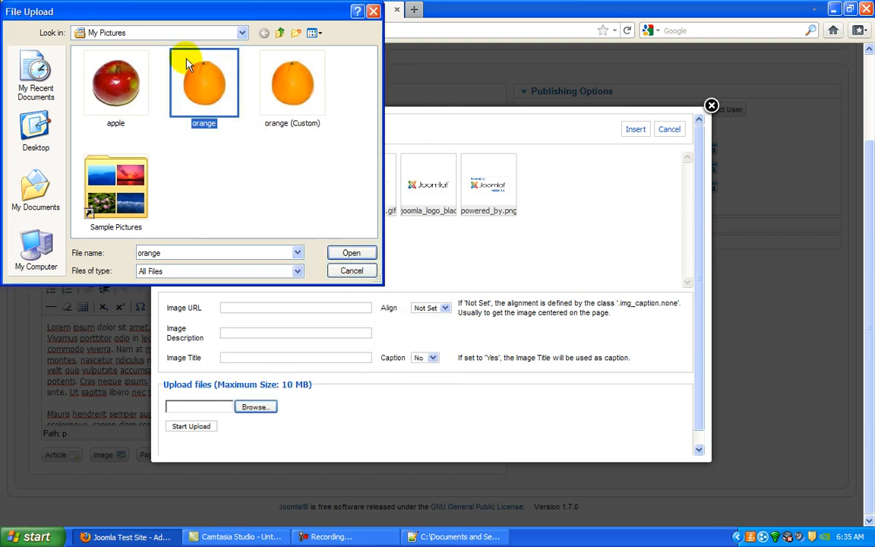
mouse_move(204, 80)
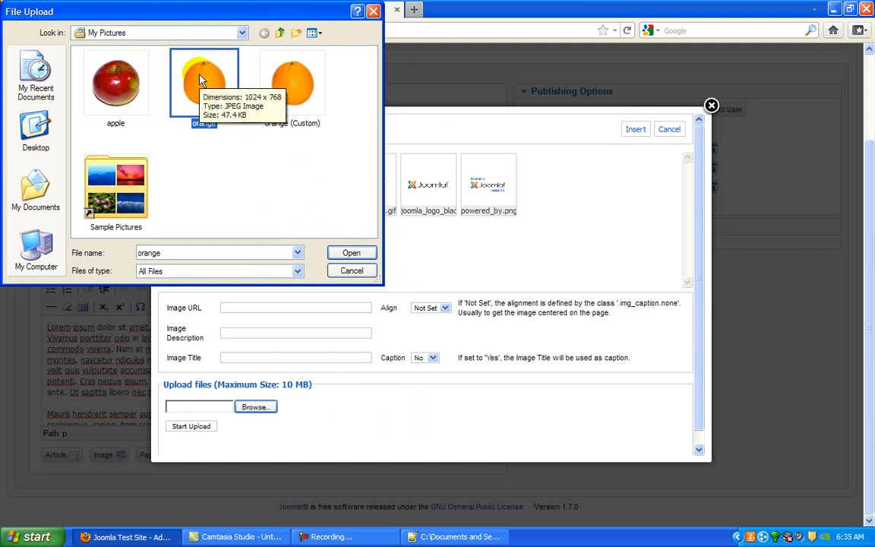
Step: Make a custom 200-by-150 resized copy of orange and select 'orange (Custom) (2)'
right_click(203, 80)
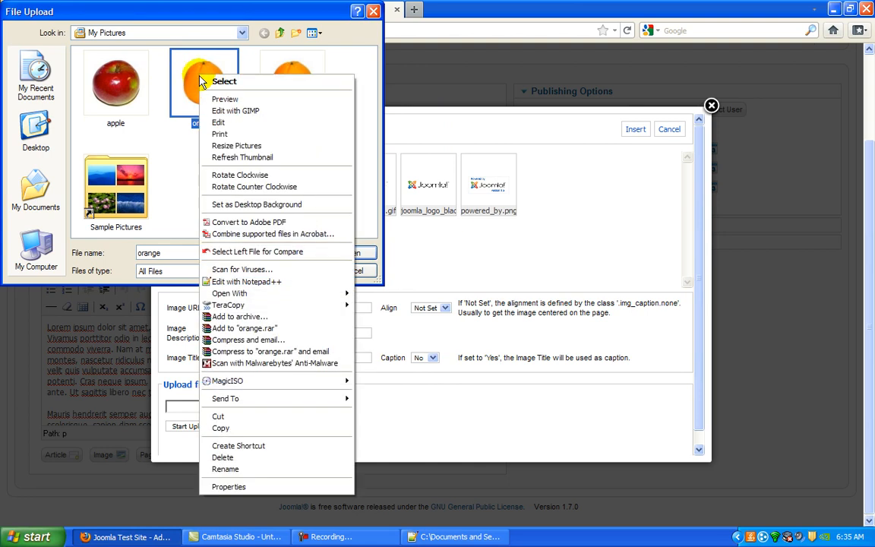
click(236, 145)
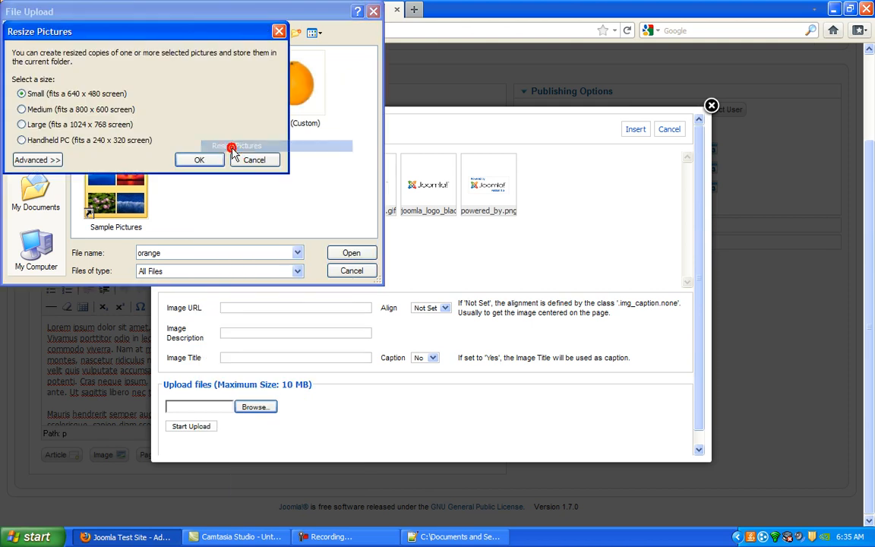
click(37, 159)
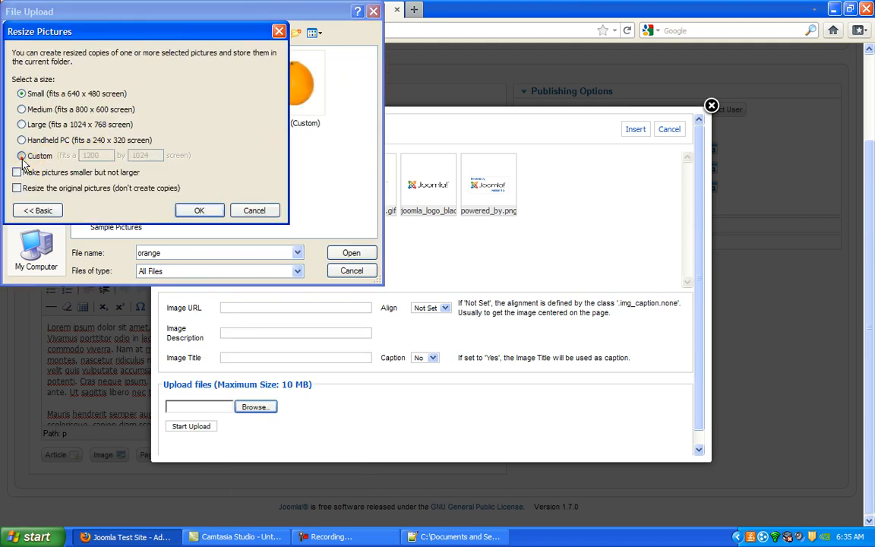
click(21, 156)
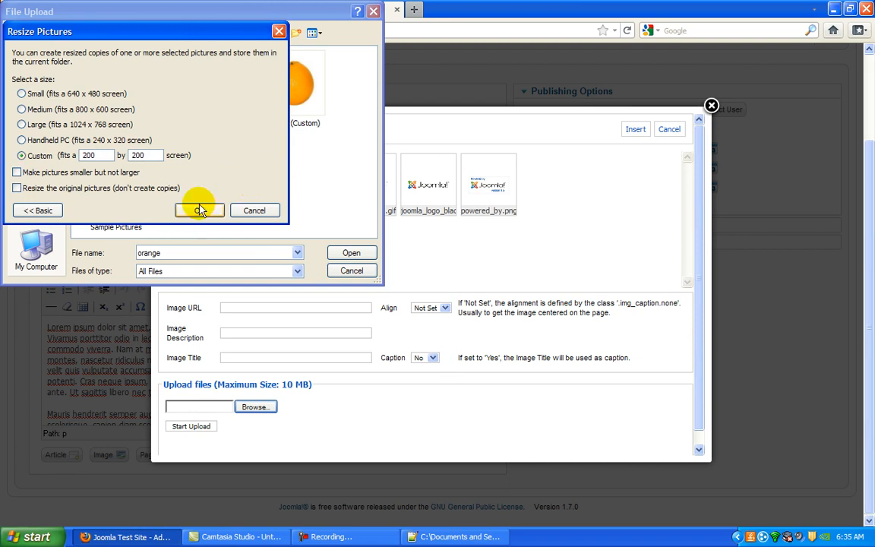
click(199, 210)
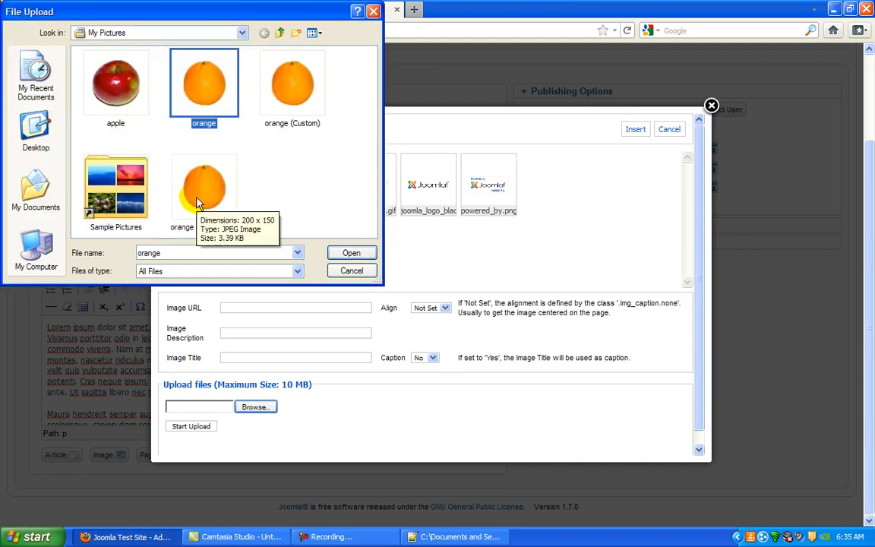
click(204, 188)
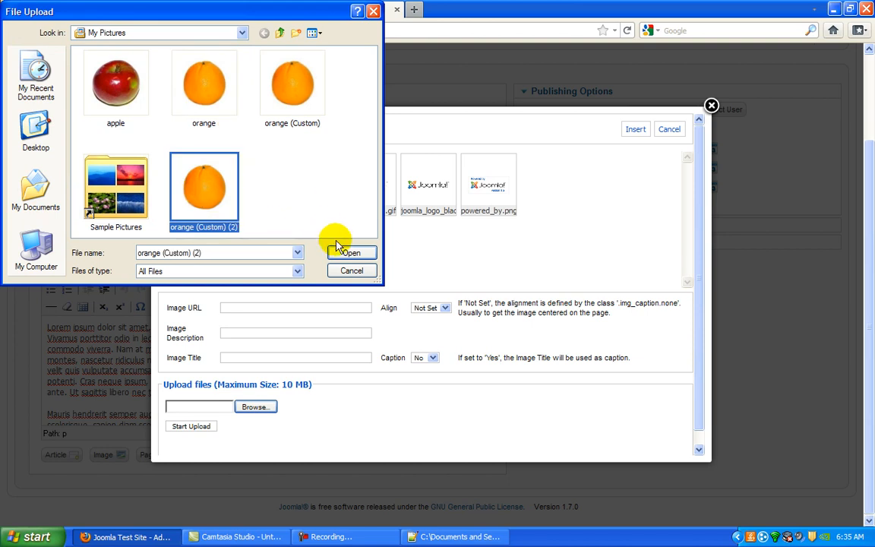
Step: Upload orange custom 2.jpg to the site and fill in its image address
click(351, 252)
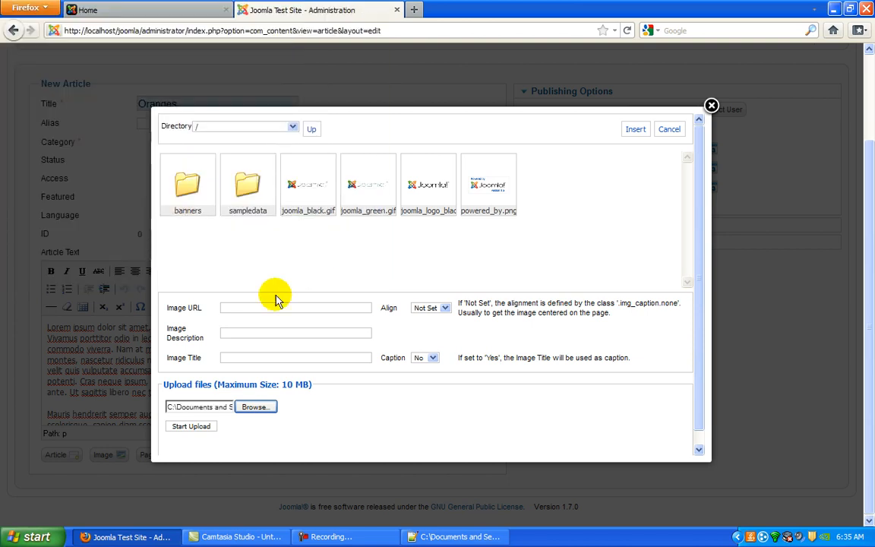
click(190, 426)
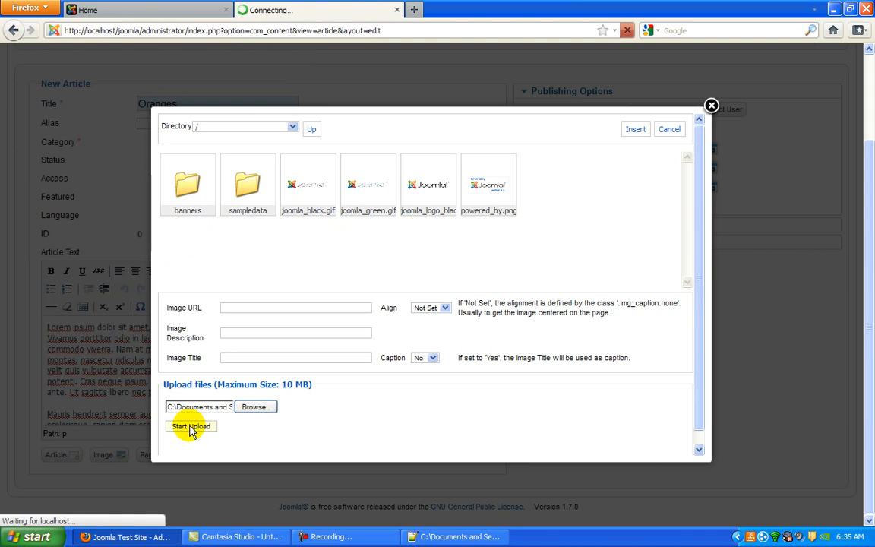
click(191, 426)
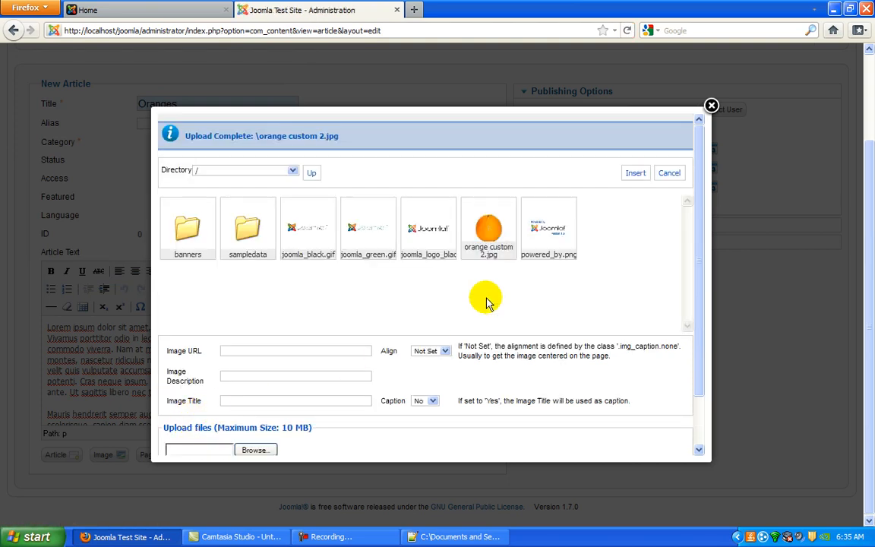
click(488, 227)
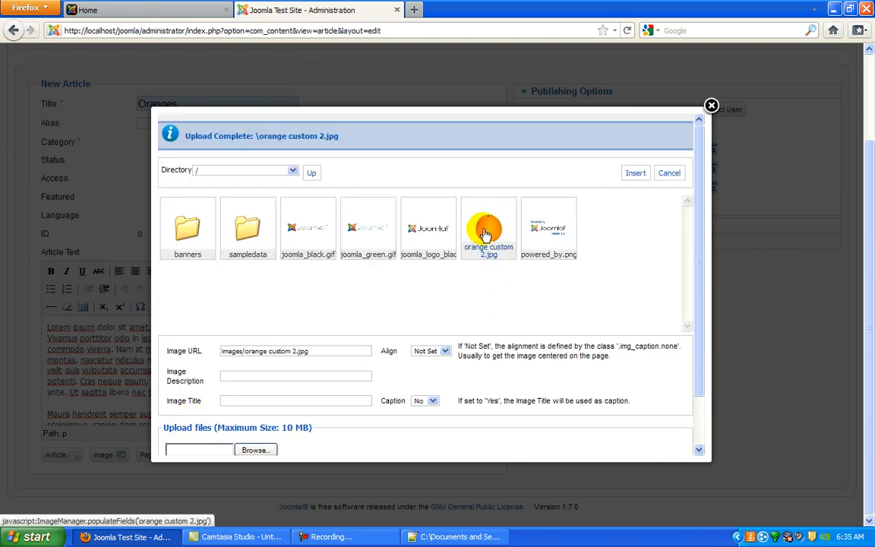
mouse_move(463, 292)
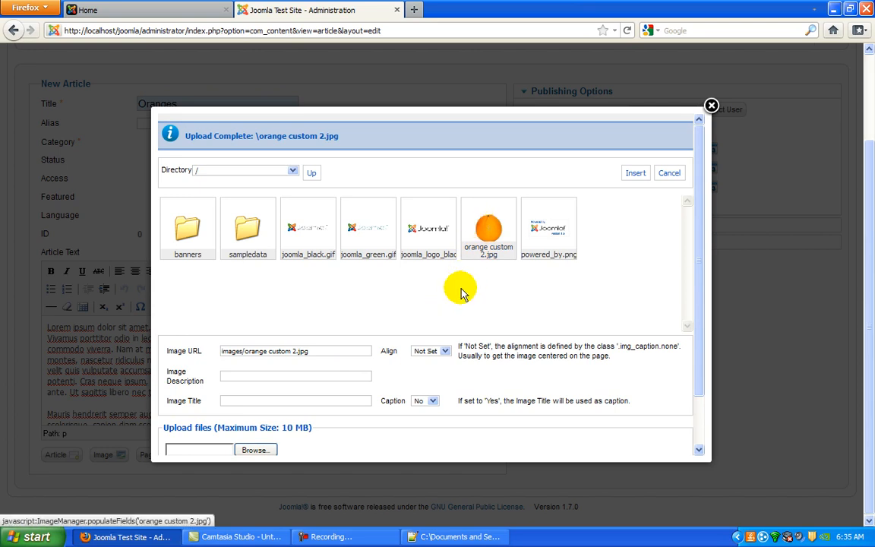
Step: Give the image the title 'Naval Orange'
click(430, 350)
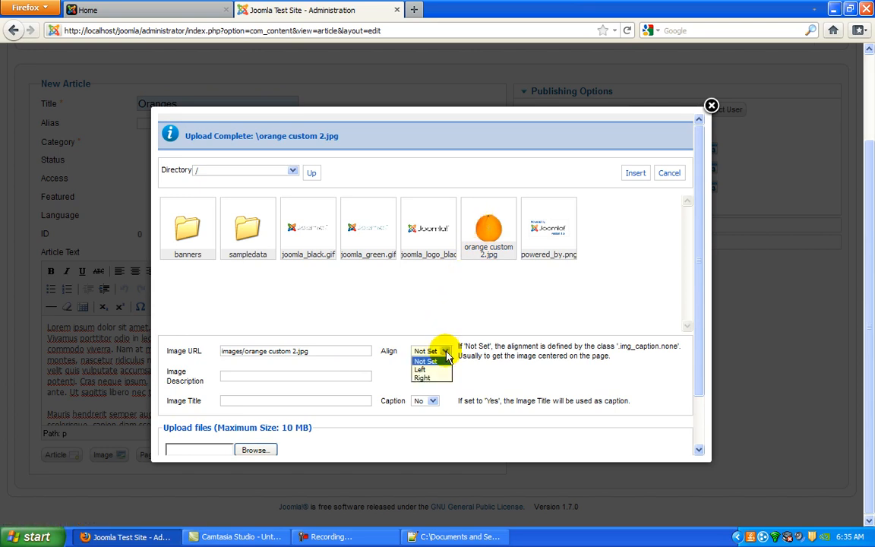
click(426, 349)
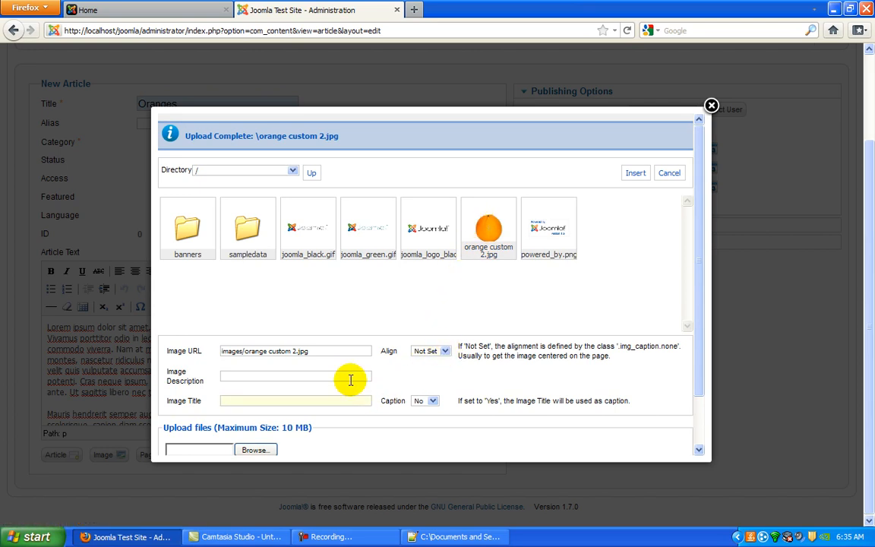
text(Nav)
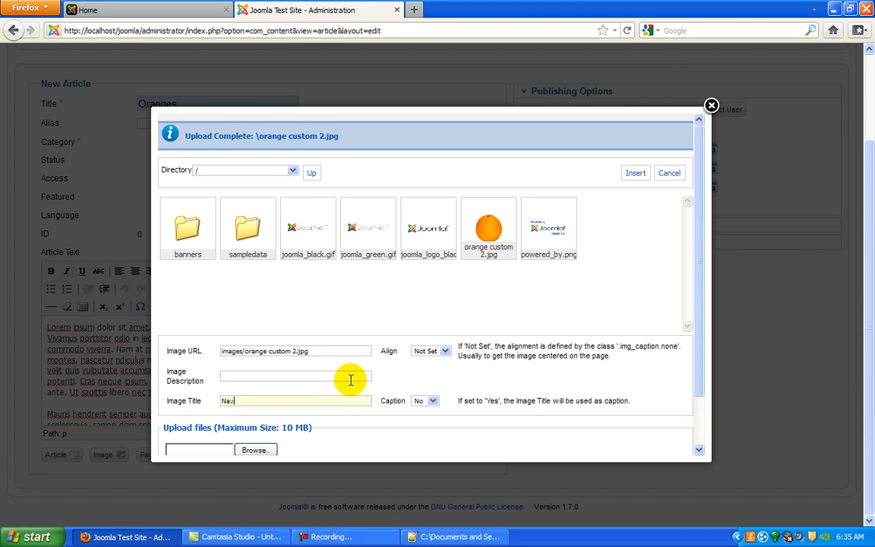
text(al Or)
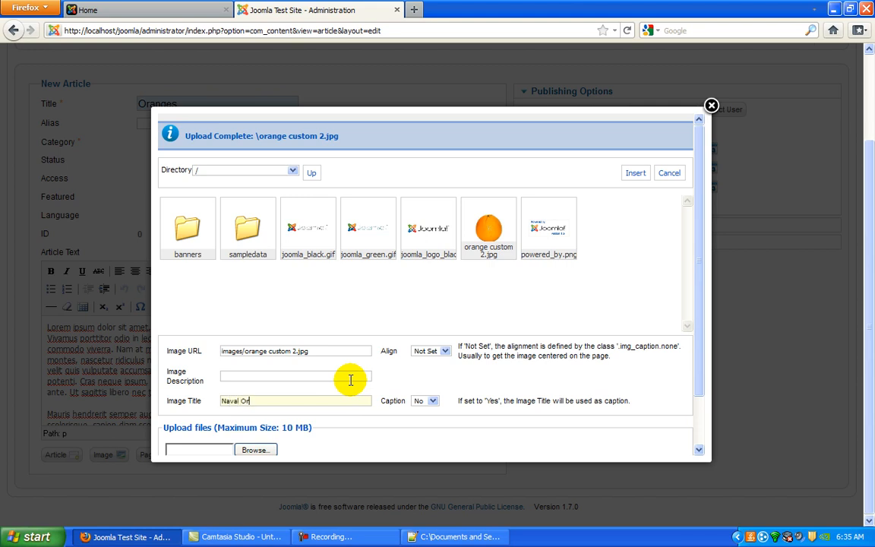
text(ange)
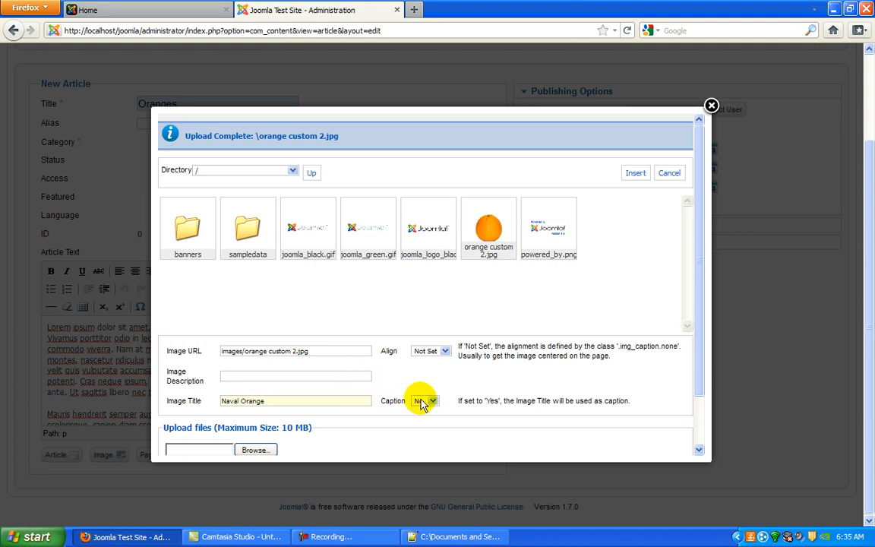
Step: Turn the image caption on and align the image to the right
click(424, 400)
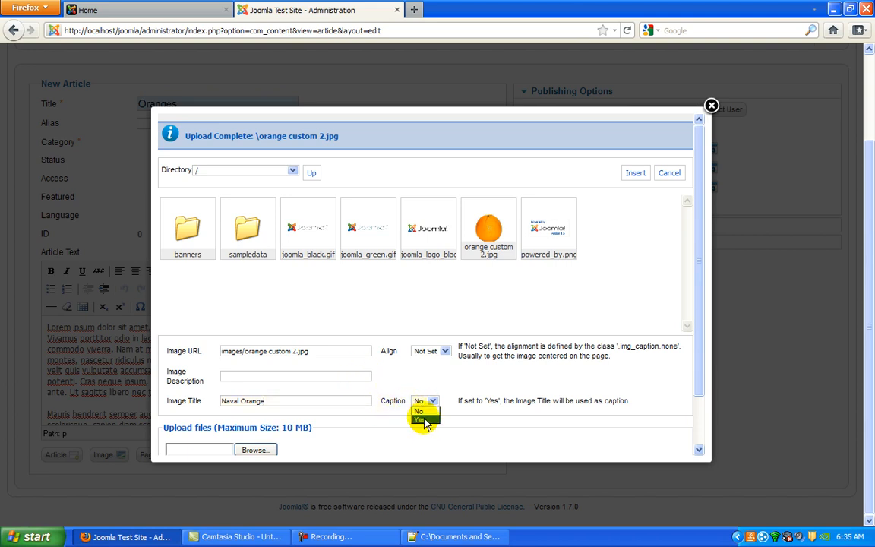
click(418, 419)
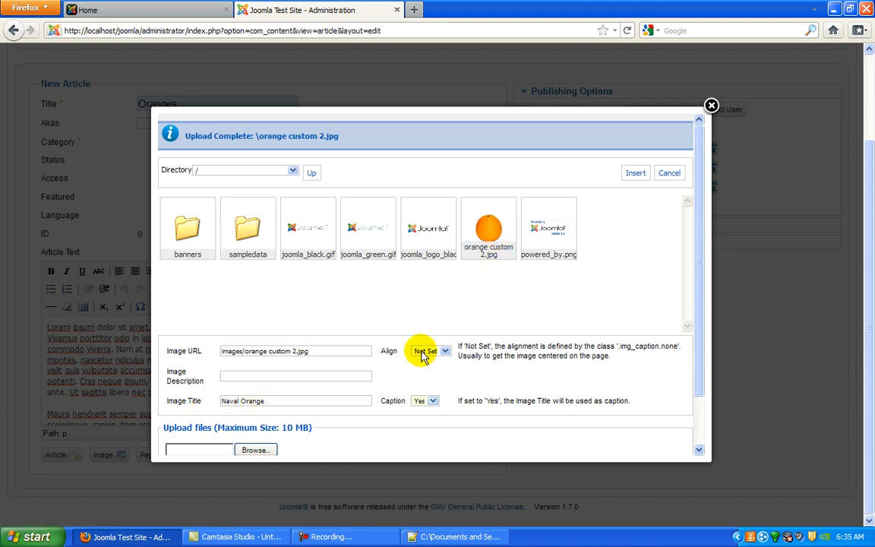
click(445, 350)
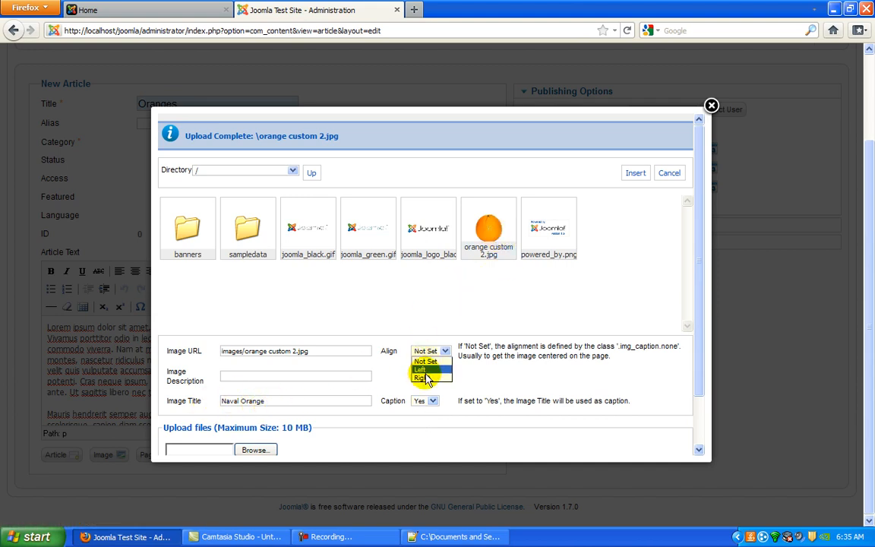
mouse_move(425, 377)
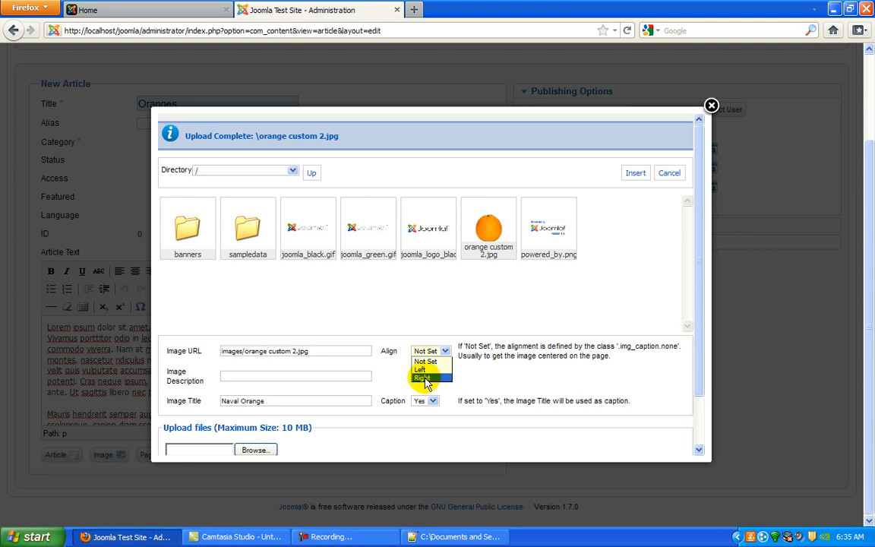
click(421, 378)
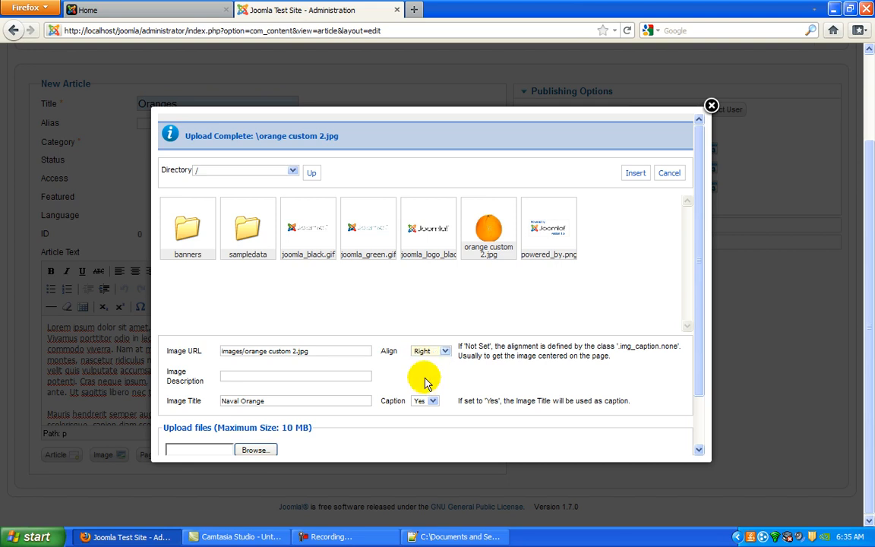
mouse_move(856, 196)
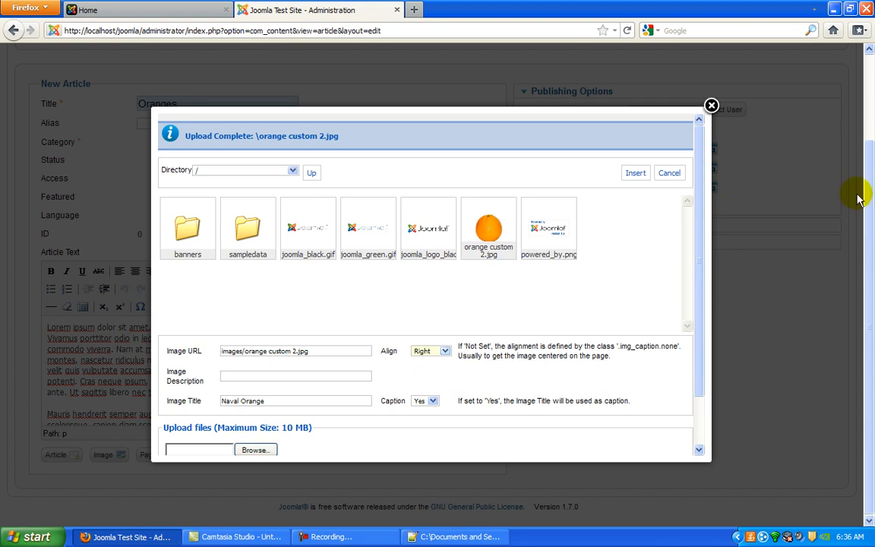
mouse_move(669, 169)
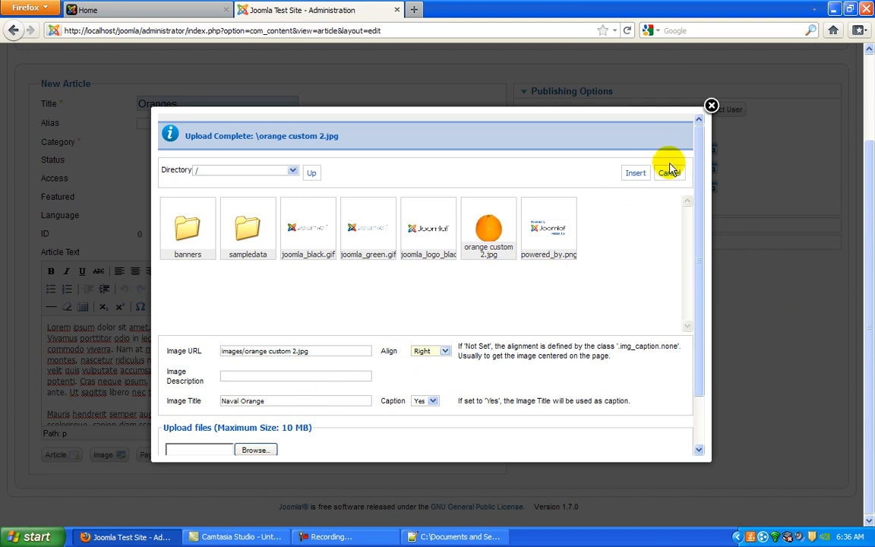
Step: Insert the Naval Orange image and check it sits right-aligned in the Oranges text
click(634, 173)
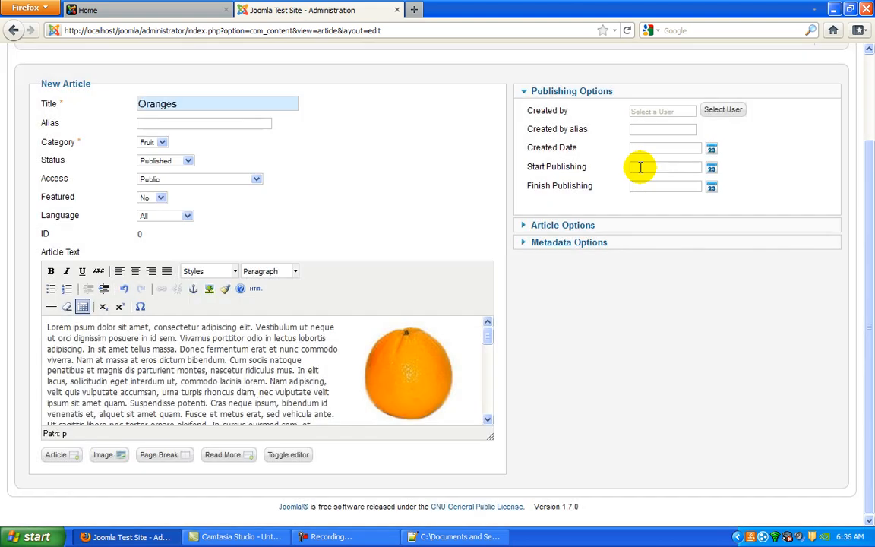
mouse_move(410, 364)
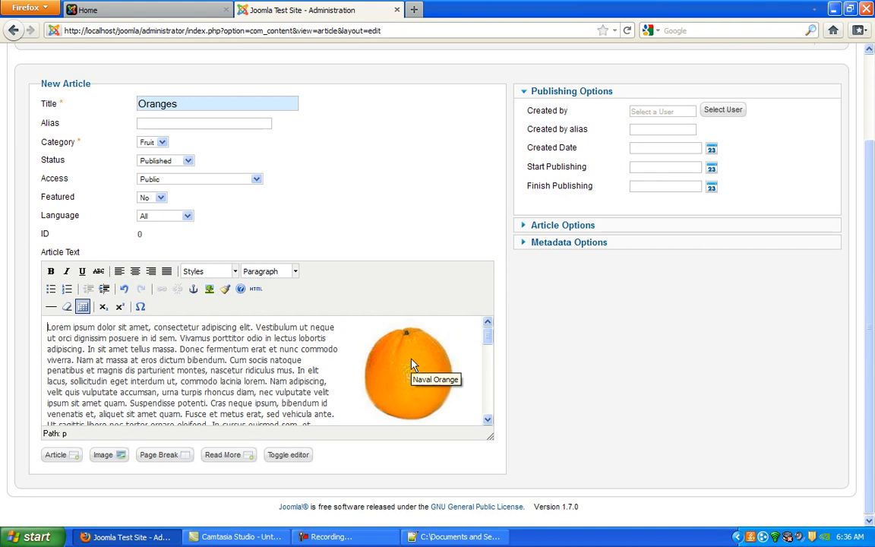
mouse_move(474, 360)
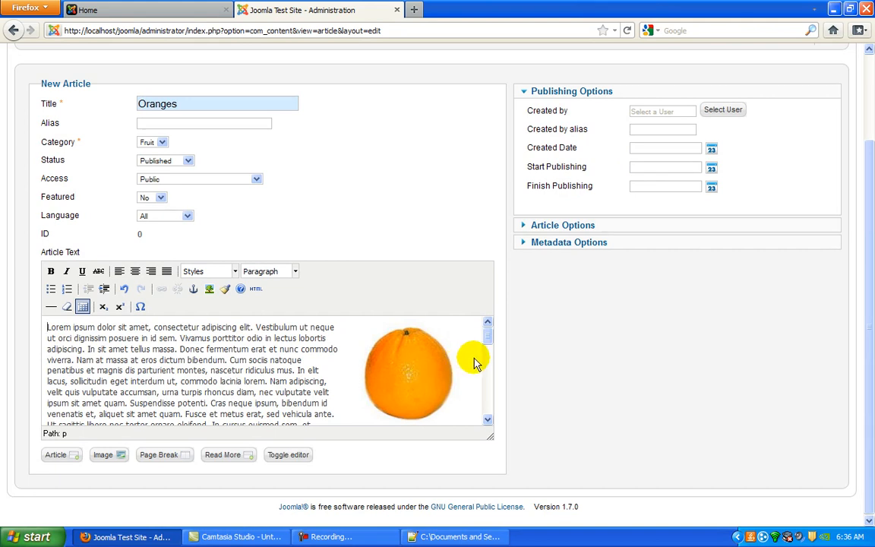
scroll(down, 3)
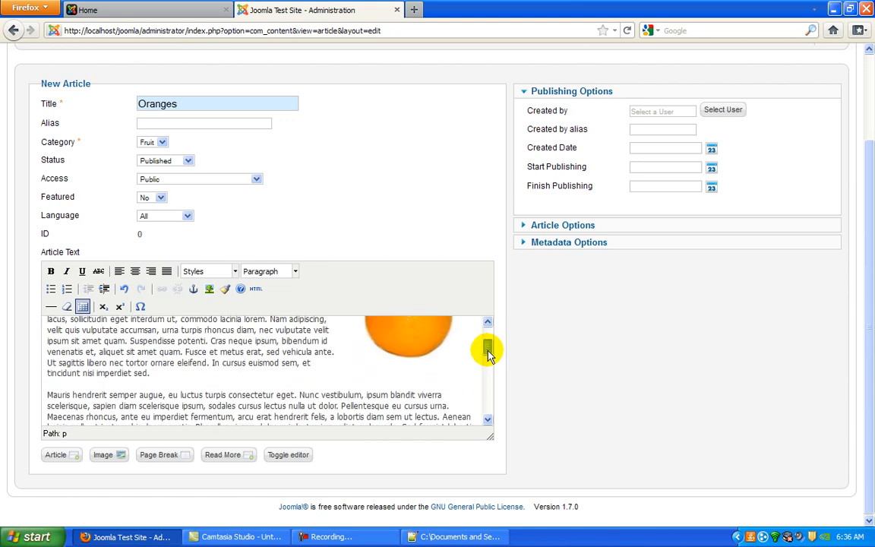
scroll(up, 3)
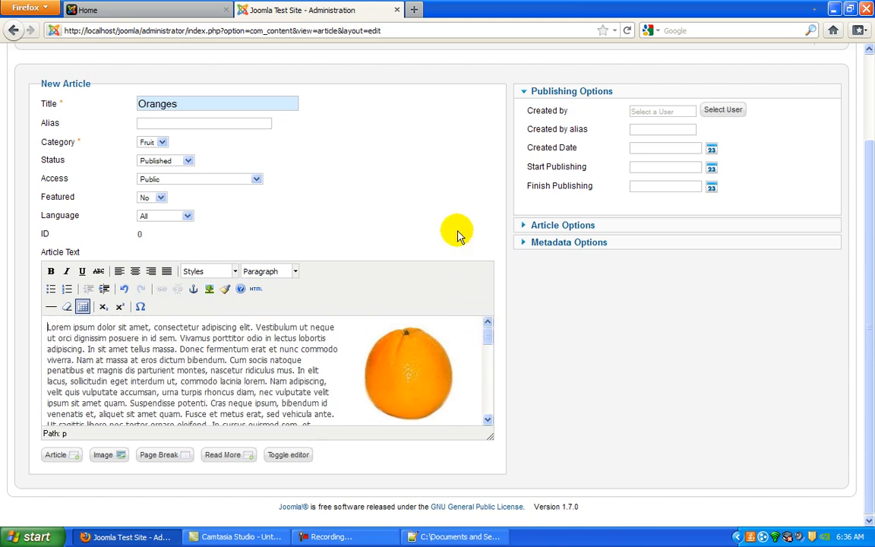
scroll(up, 3)
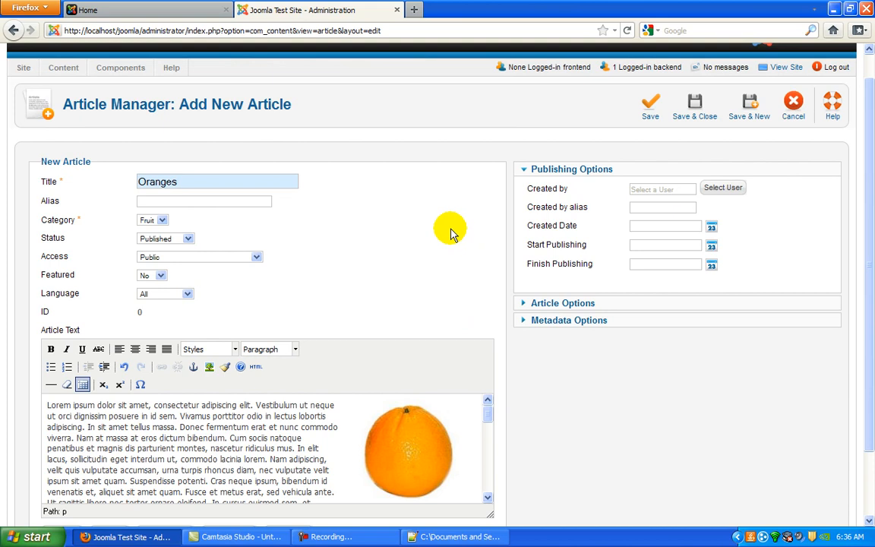
mouse_move(436, 228)
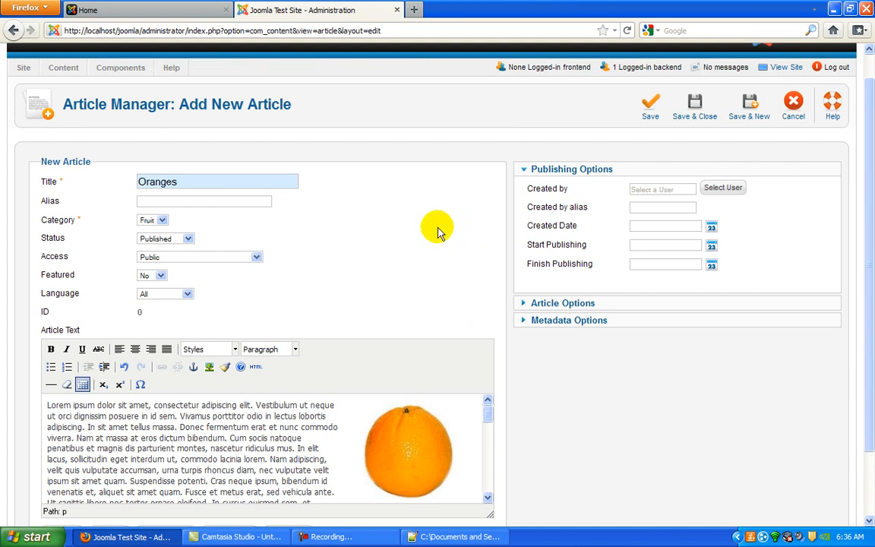
mouse_move(57, 274)
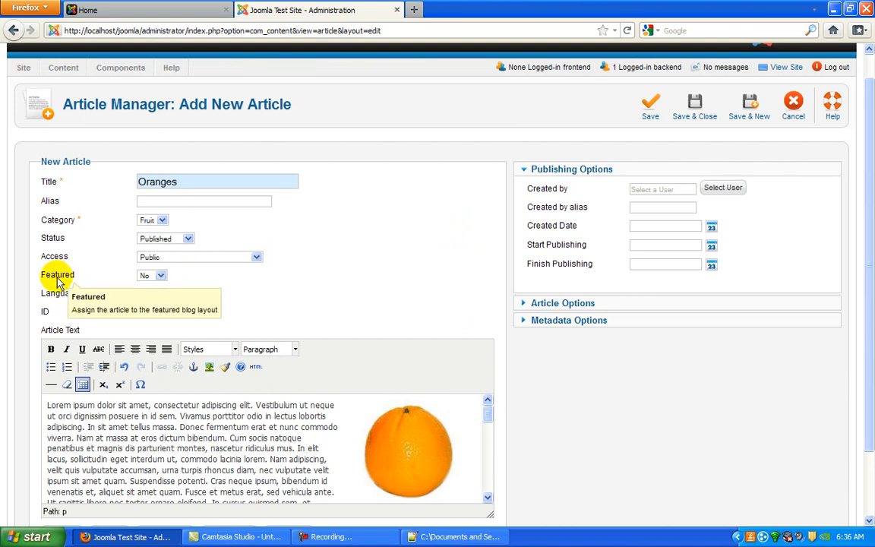
mouse_move(140, 275)
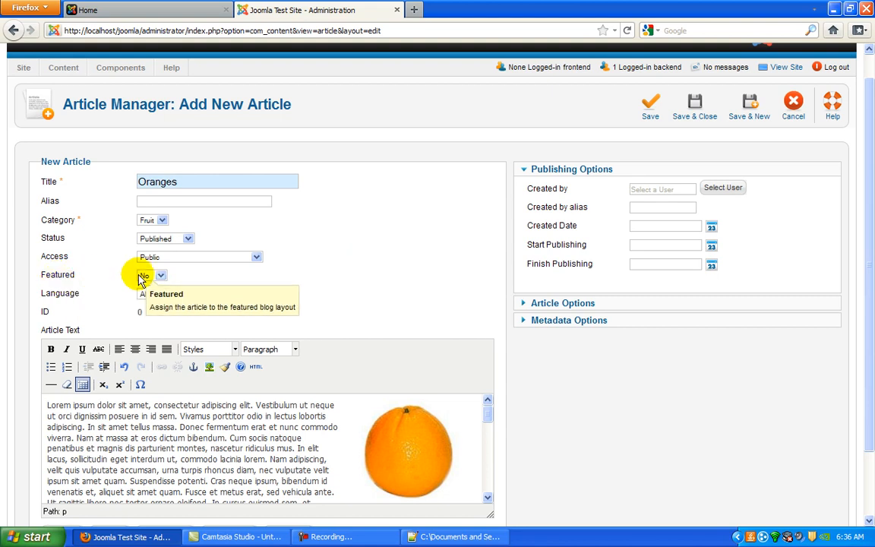
Step: Set the Oranges article's Featured option to Yes
click(151, 275)
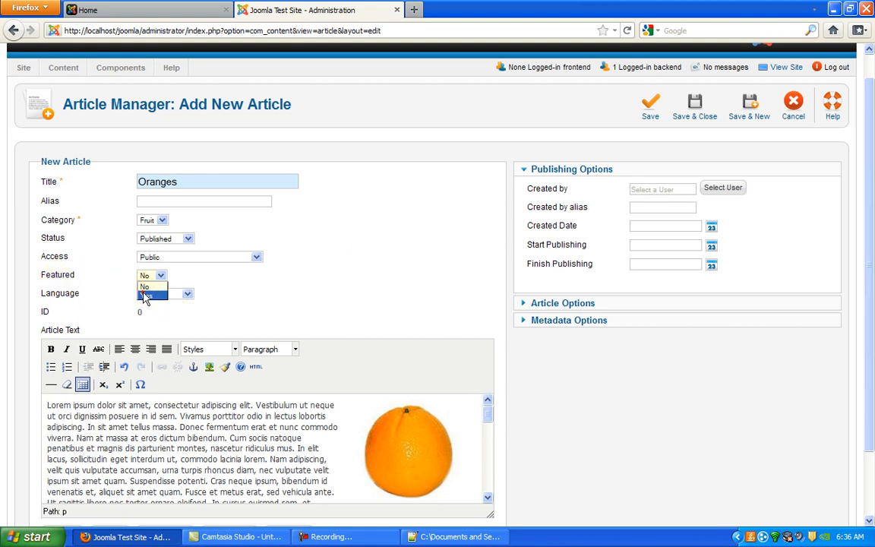
click(145, 295)
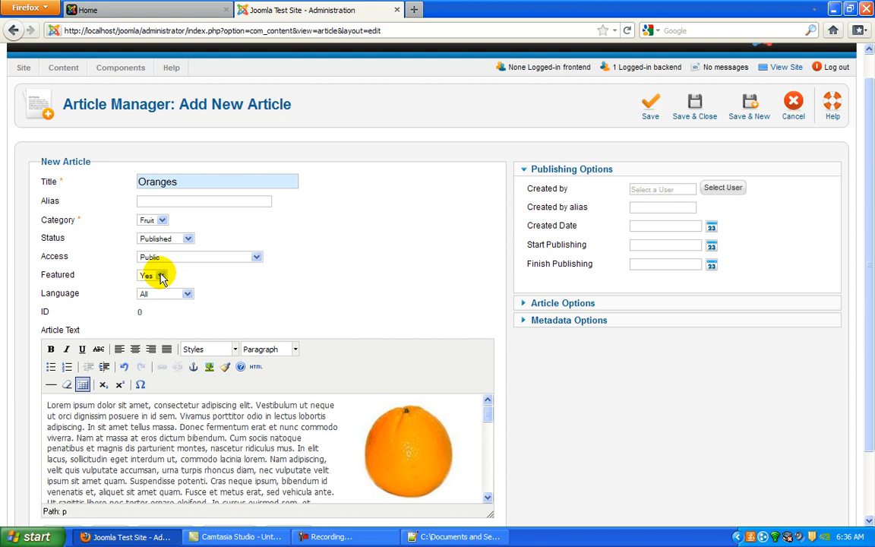
mouse_move(584, 174)
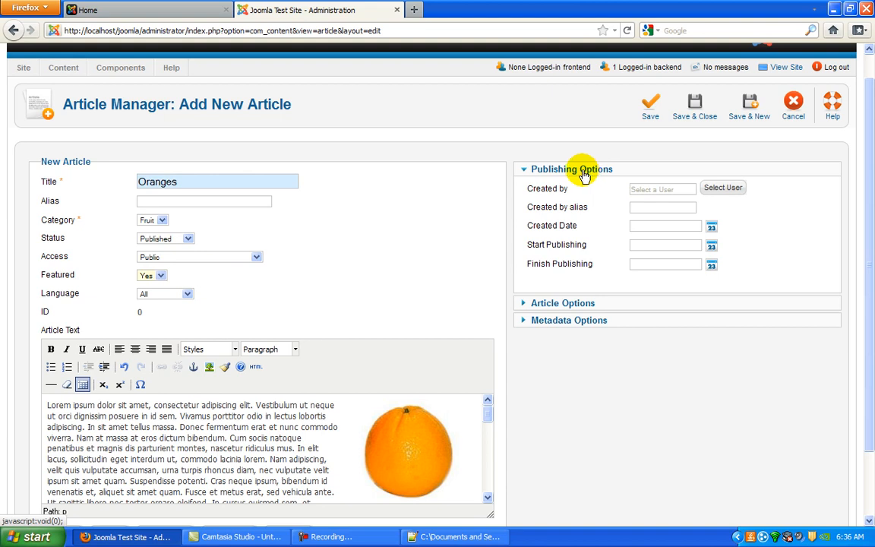
mouse_move(721, 188)
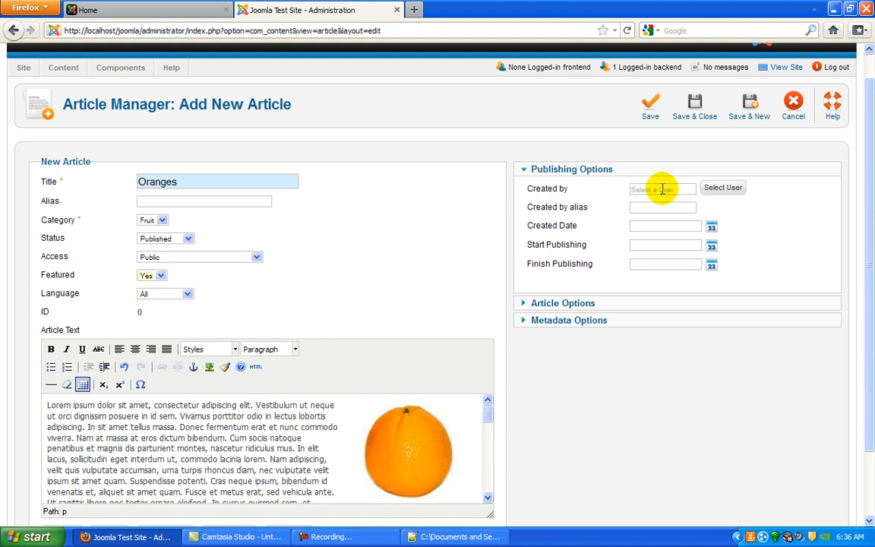
mouse_move(611, 210)
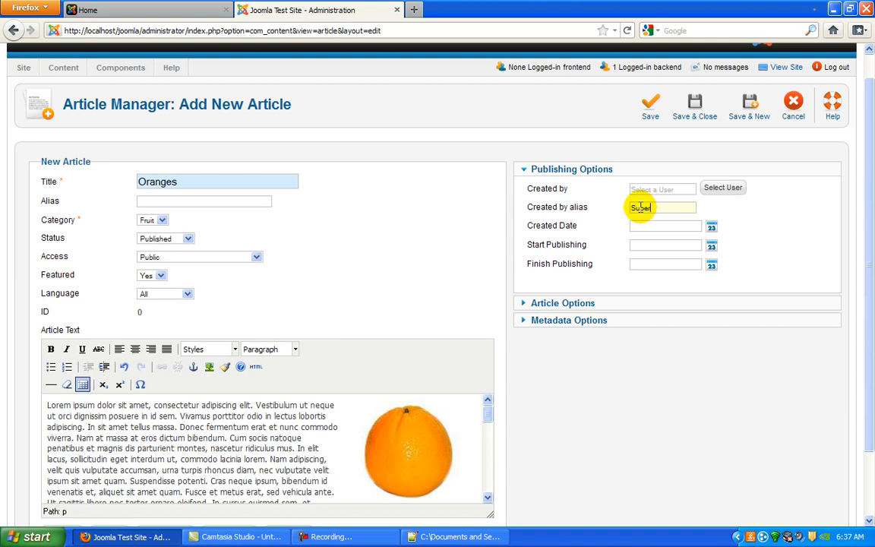
text(Dan)
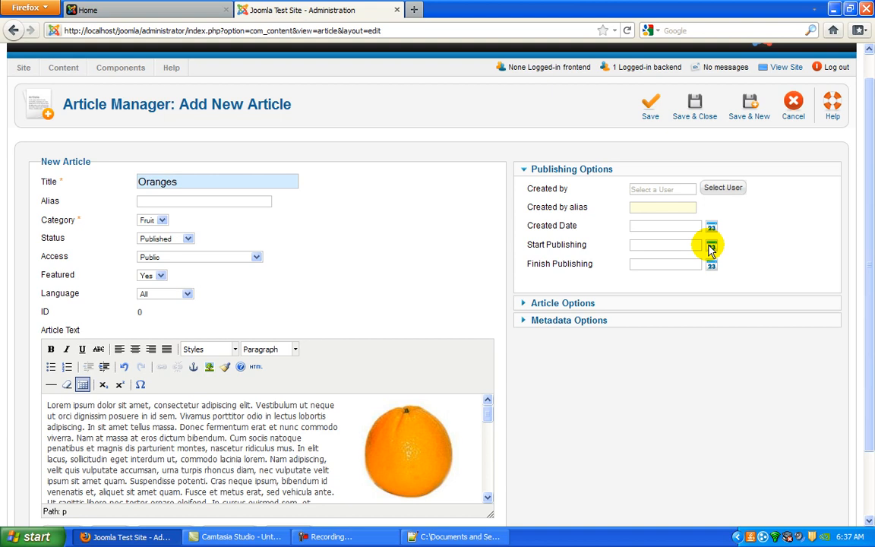
mouse_move(711, 268)
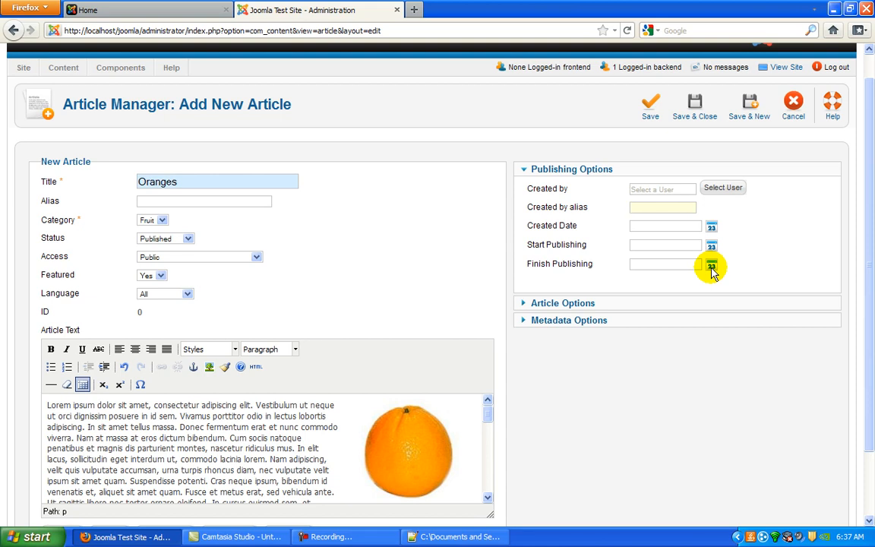
click(661, 206)
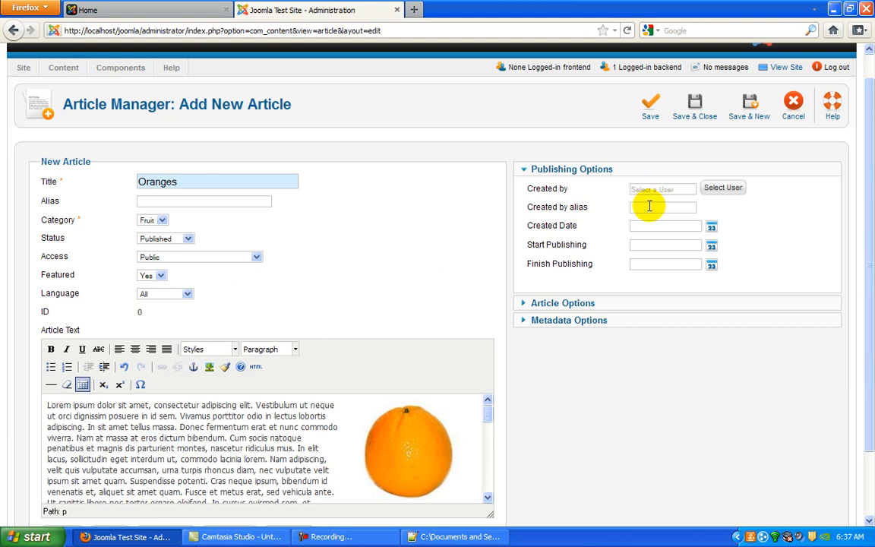
Step: Enter the alias 'oranges3' and Save & Close the article
click(204, 200)
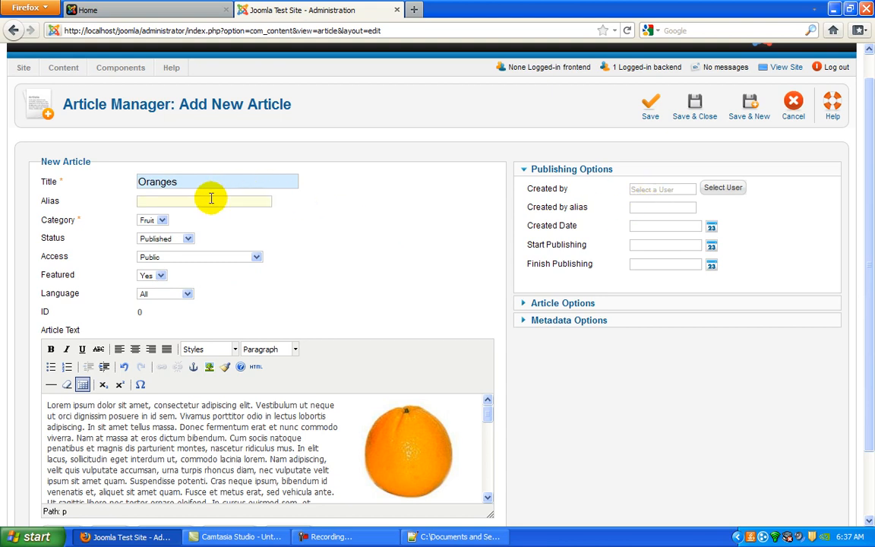
text(oranges2)
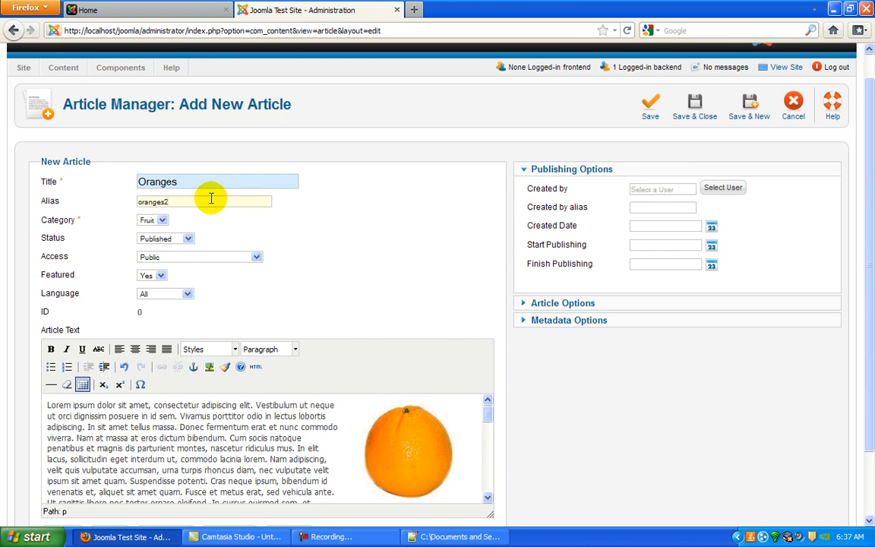
text(3)
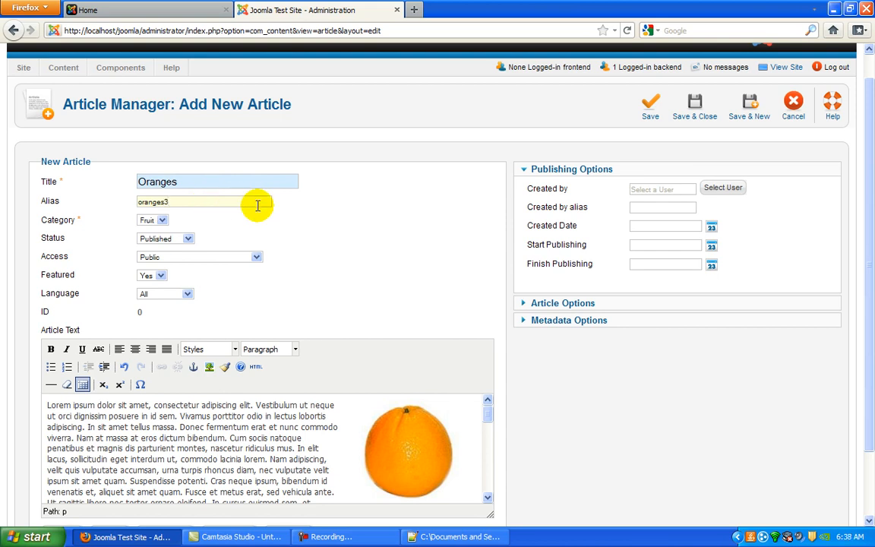
scroll(down, 3)
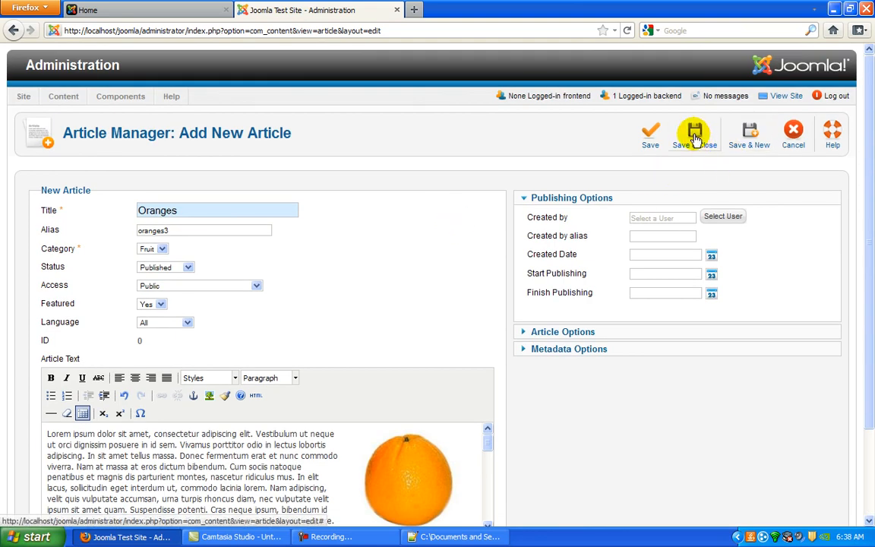
click(693, 135)
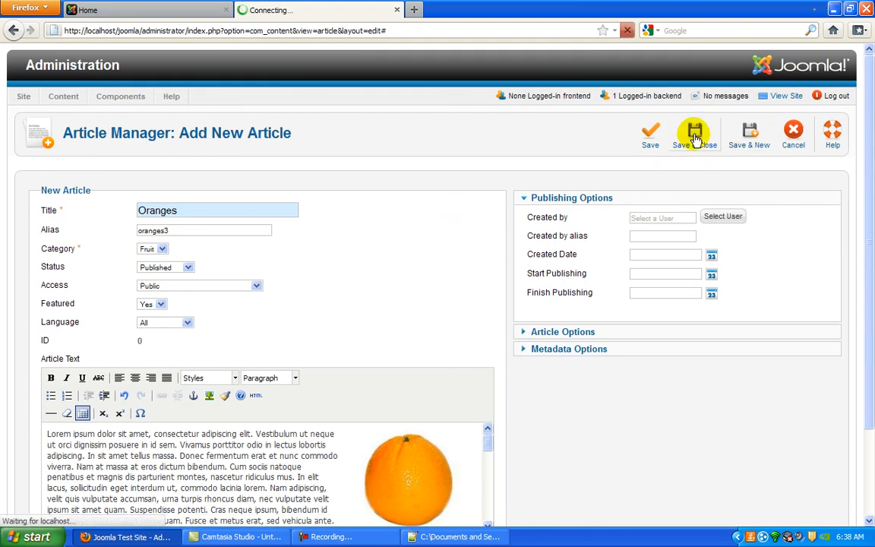
click(694, 133)
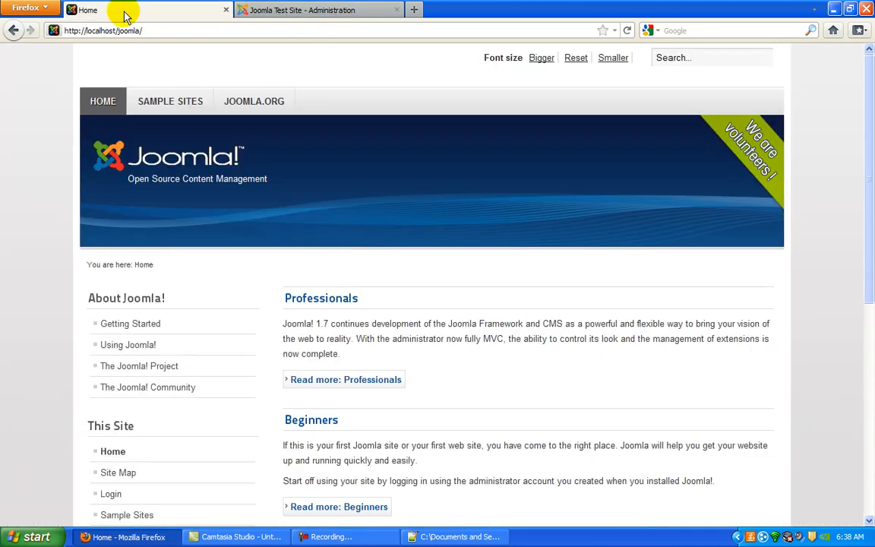
mouse_move(539, 144)
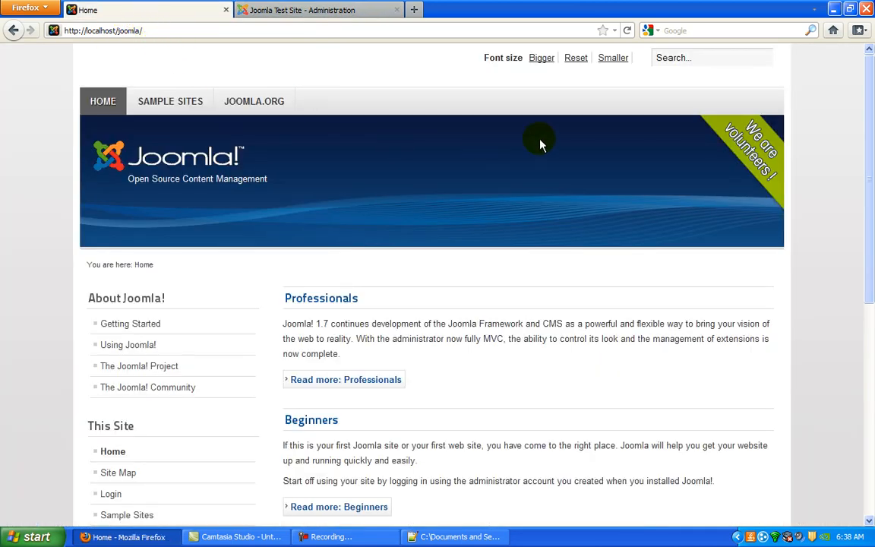
click(628, 30)
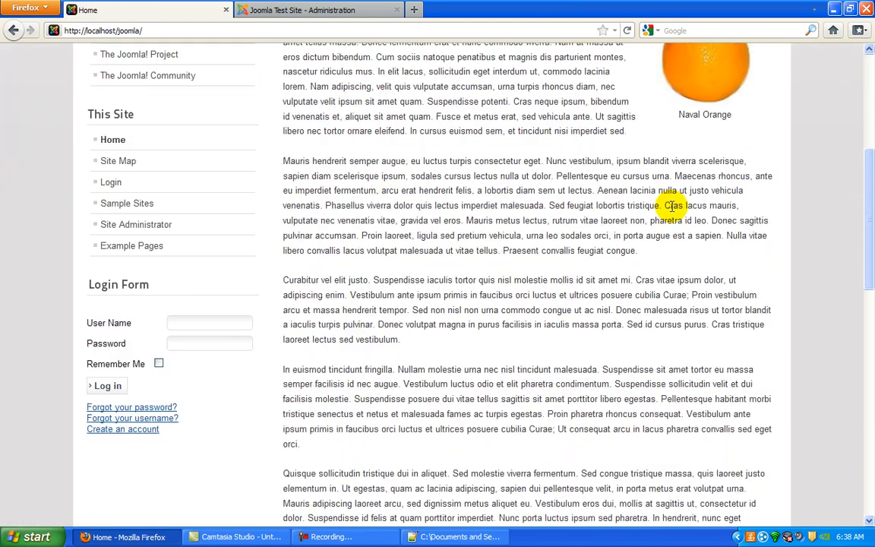
scroll(up, 3)
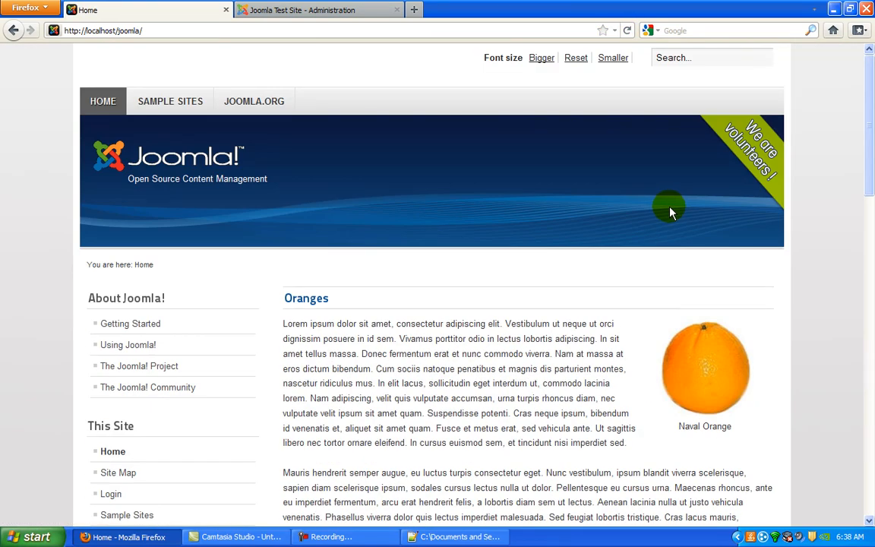
scroll(down, 3)
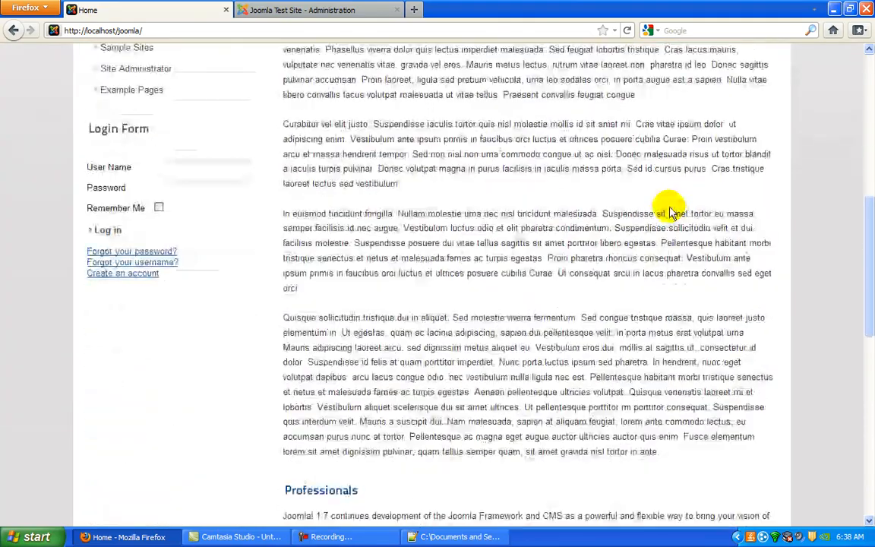
scroll(up, 3)
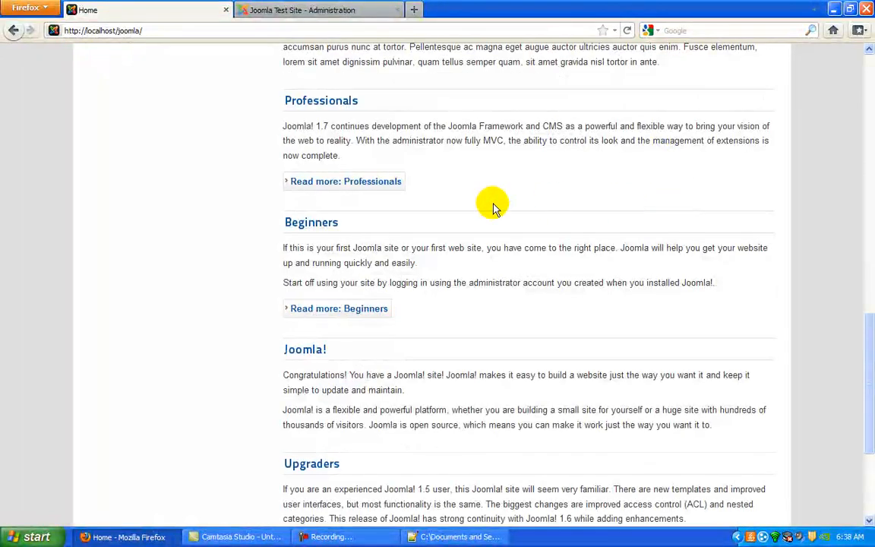
mouse_move(304, 184)
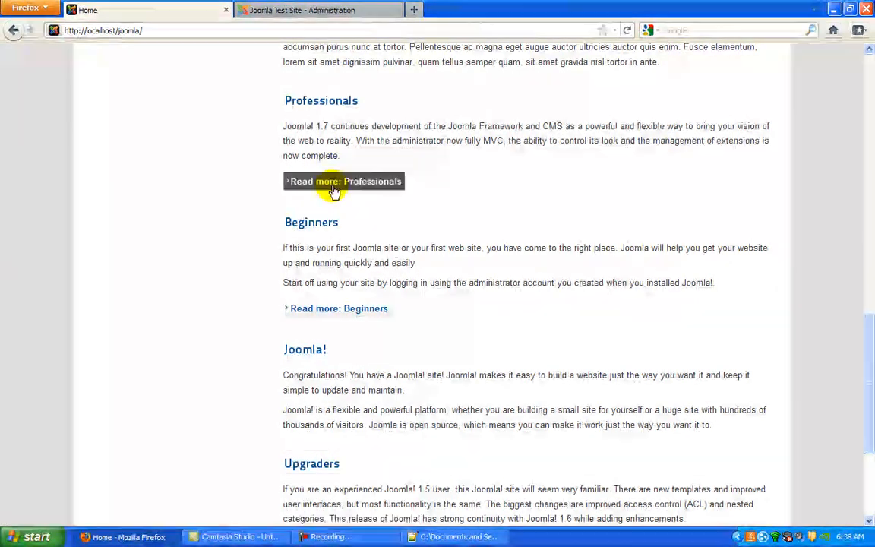
click(343, 181)
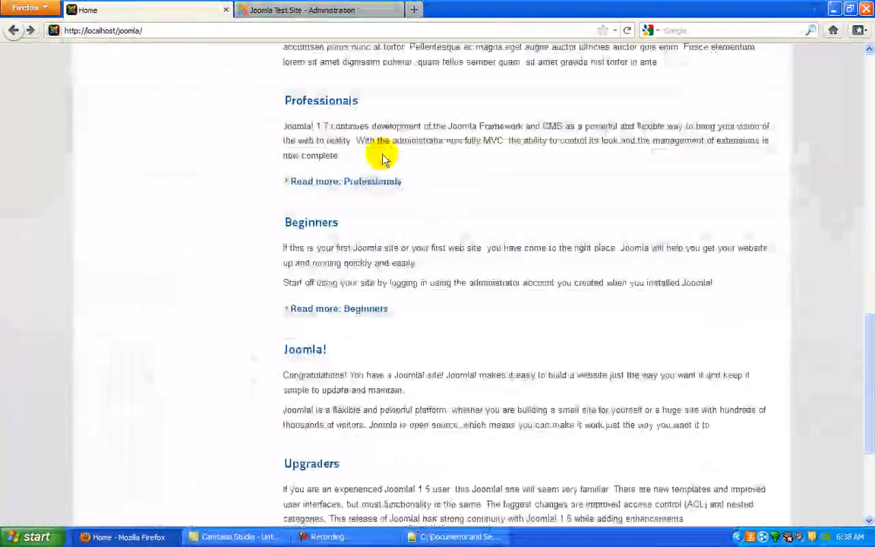
Step: Reopen the Oranges article from page 2 of the Article Manager
click(319, 10)
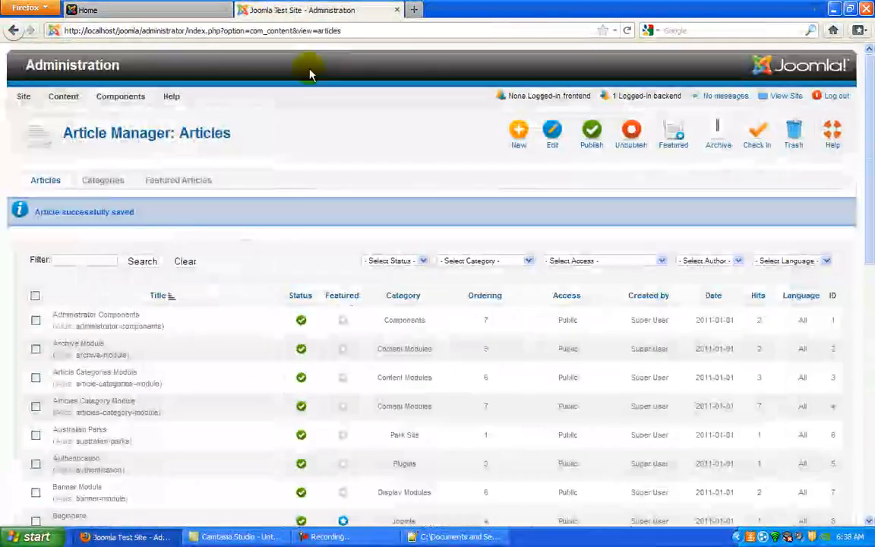
scroll(down, 3)
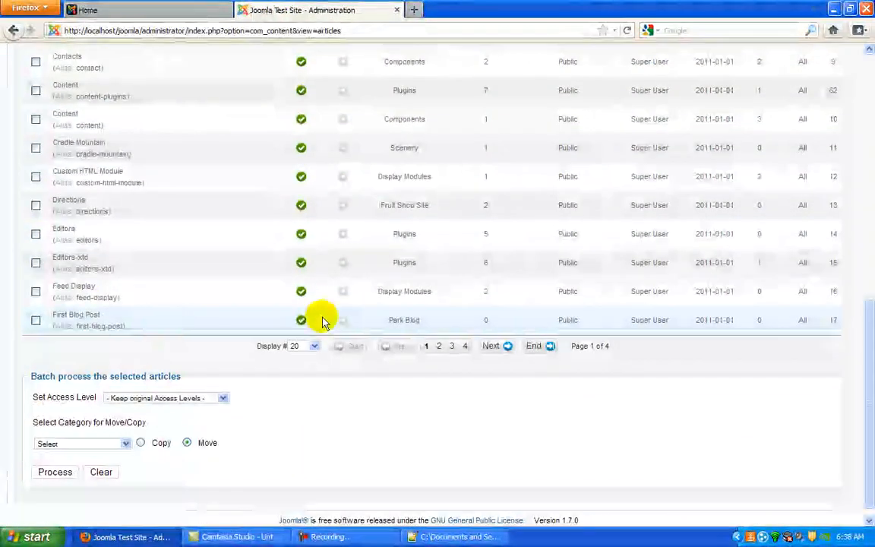
click(437, 346)
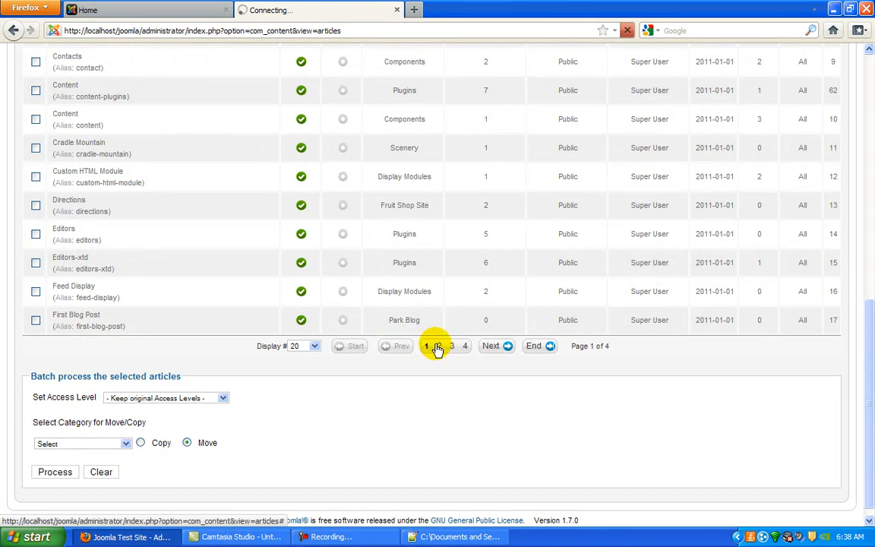
click(439, 346)
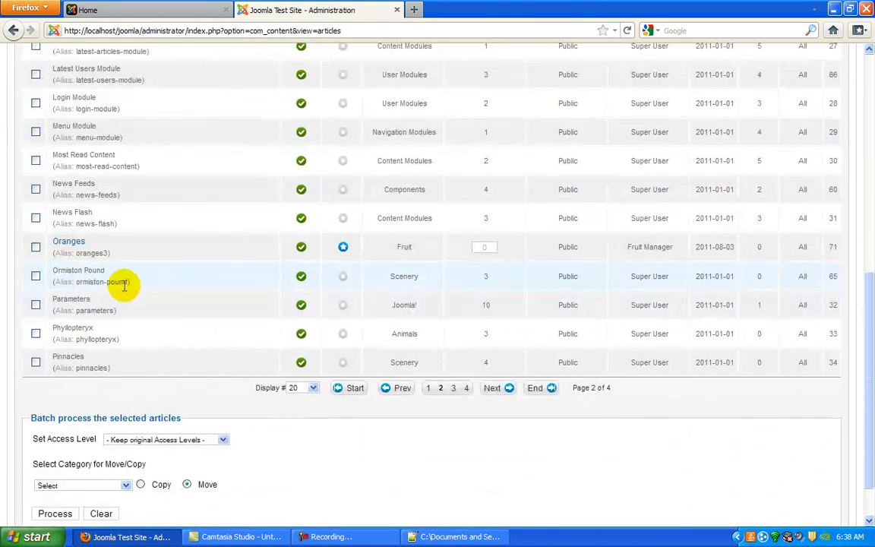
click(68, 241)
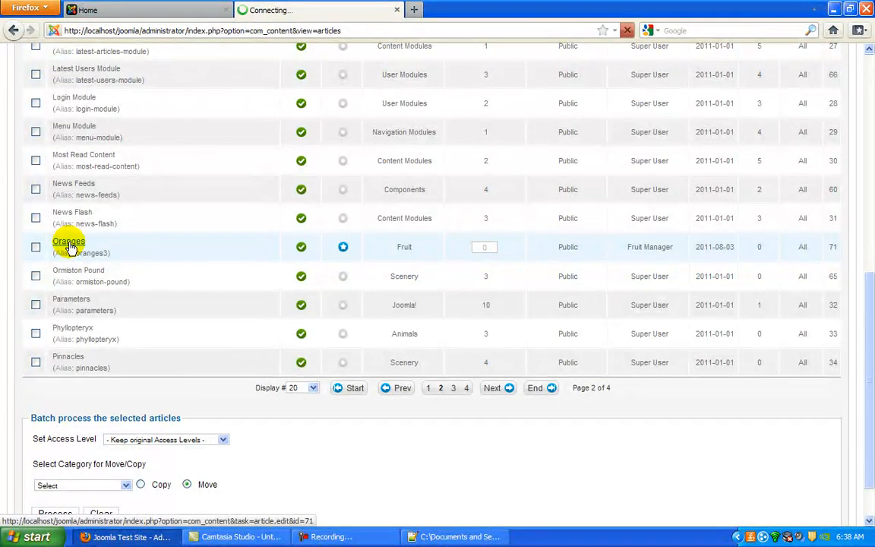
click(69, 242)
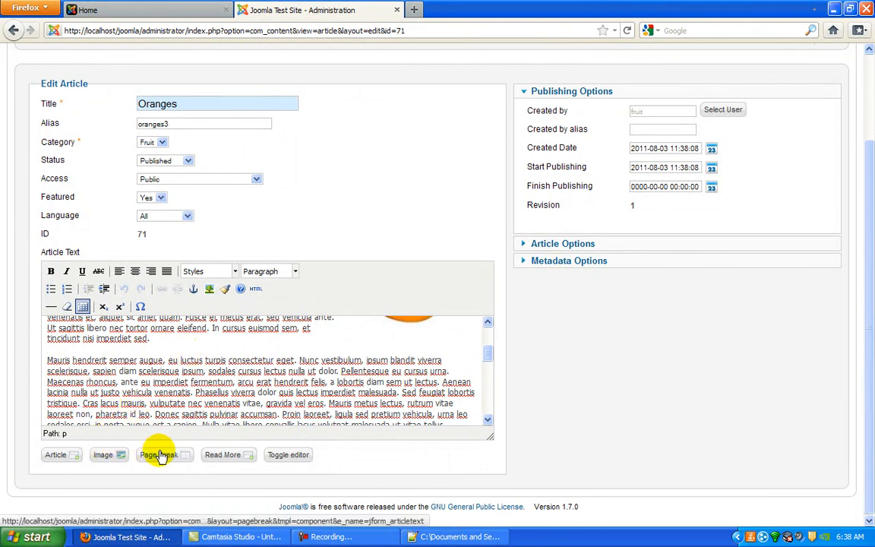
Step: Insert a Read More break after the first paragraph and Save & Close
click(158, 454)
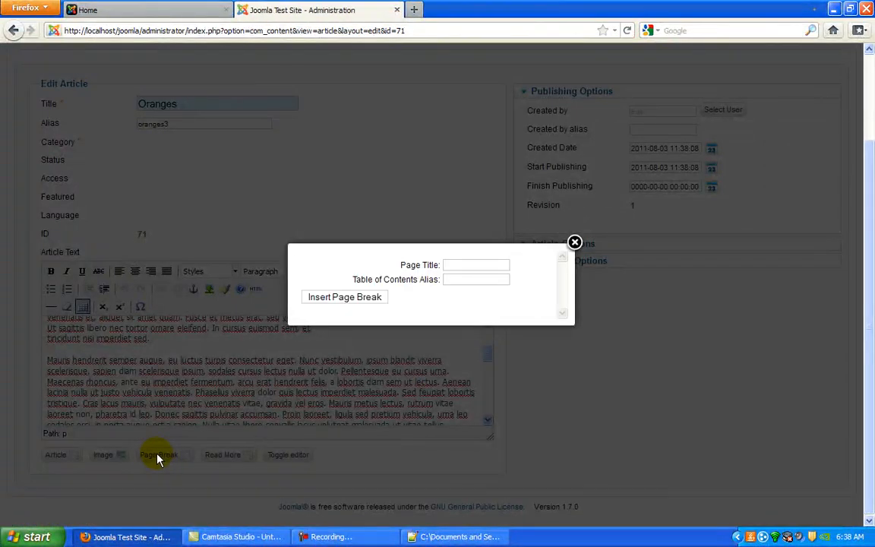
click(575, 242)
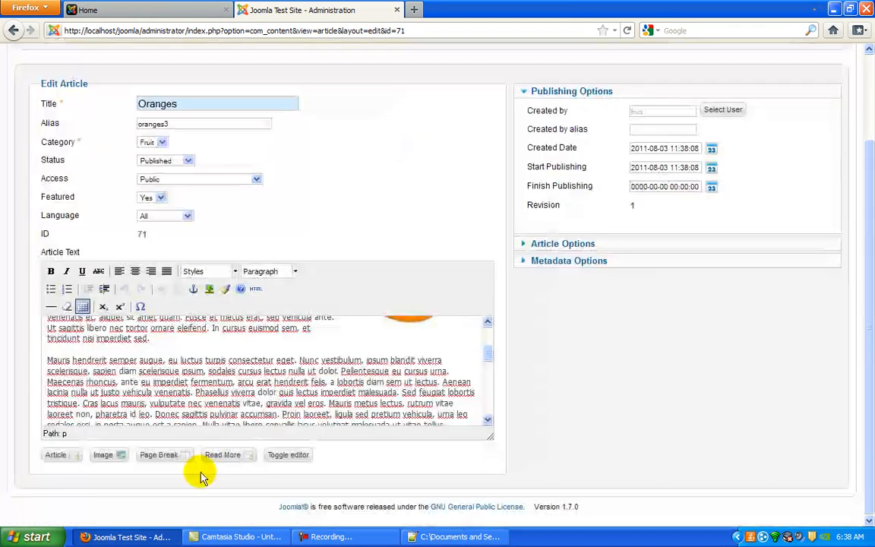
click(222, 454)
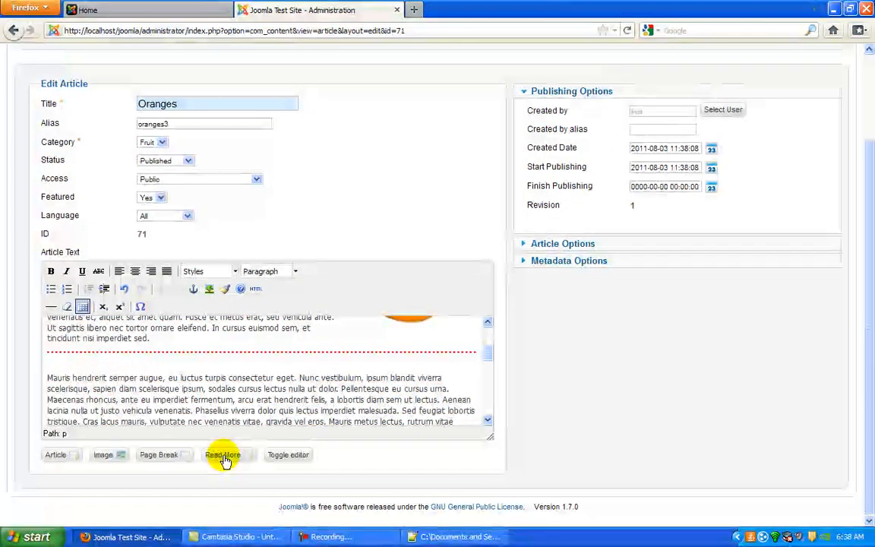
click(222, 454)
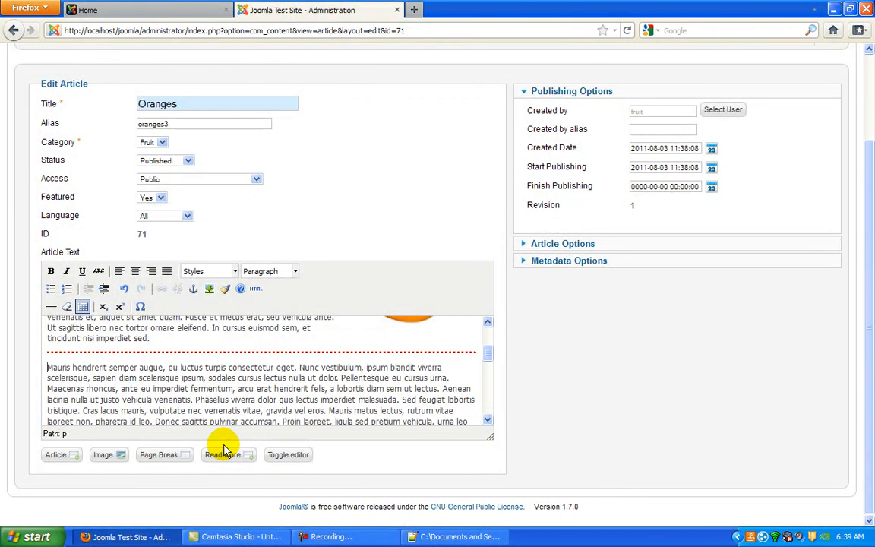
scroll(up, 3)
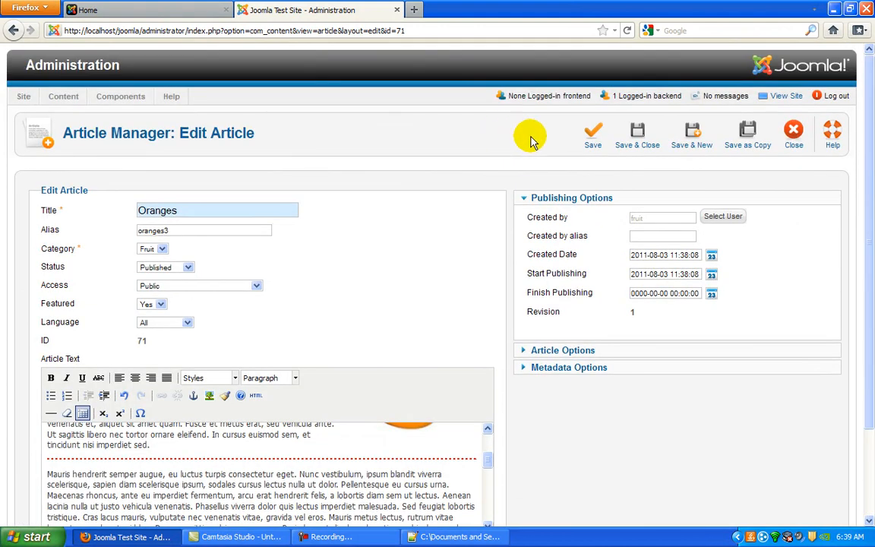
click(636, 133)
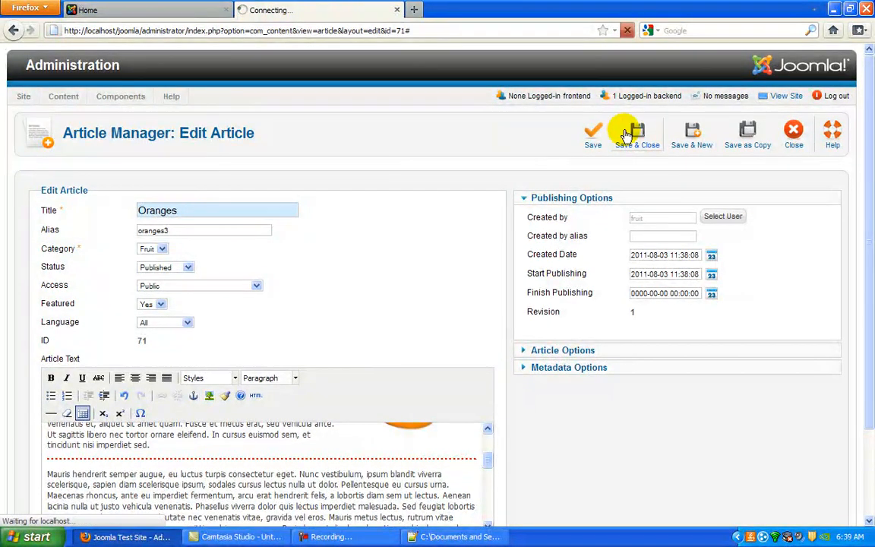
click(637, 133)
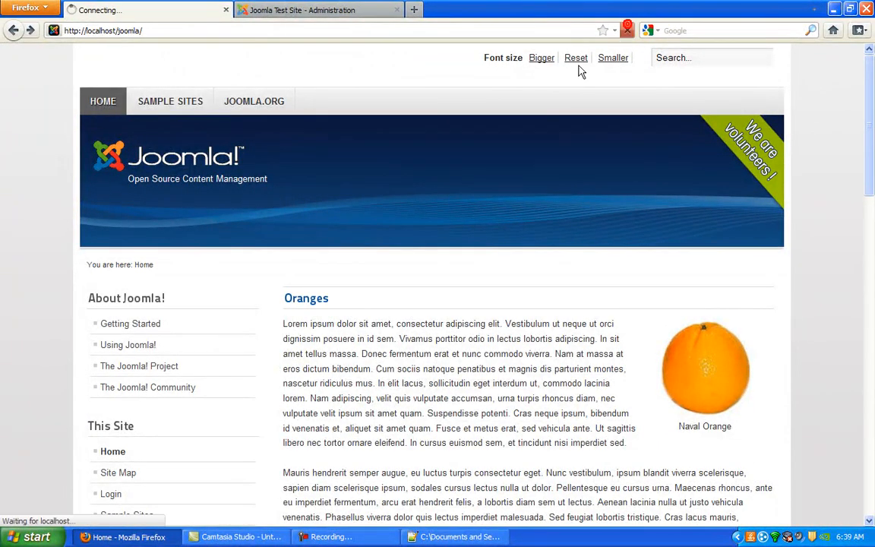
Step: Scroll the home page to find the Oranges intro and its 'Read more: Oranges' link
scroll(down, 3)
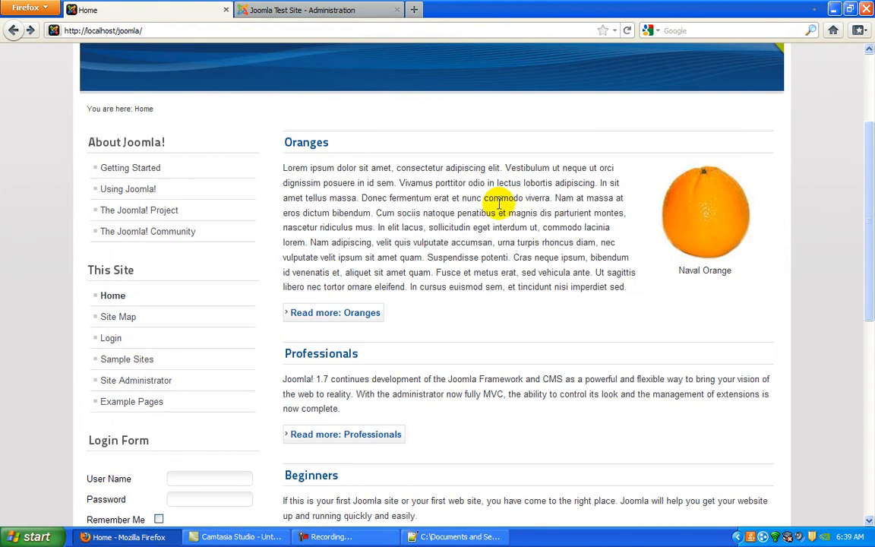
mouse_move(630, 148)
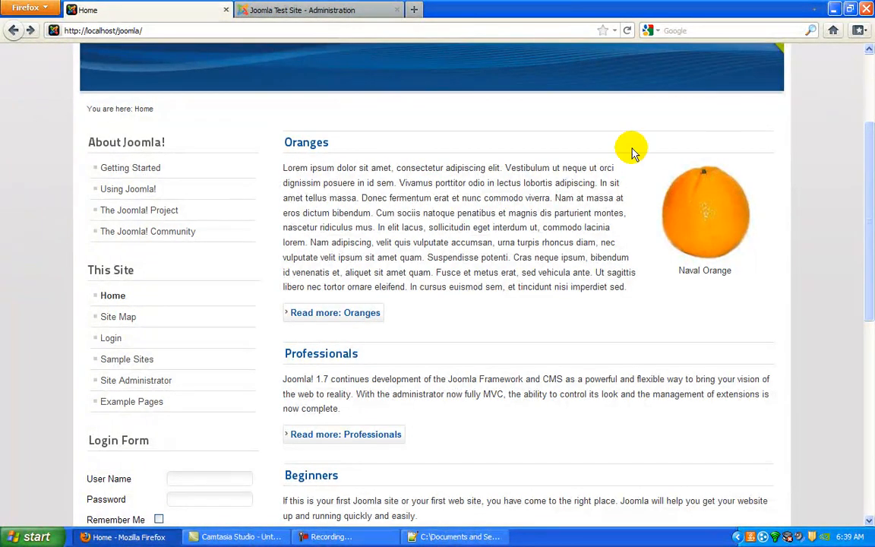
mouse_move(350, 319)
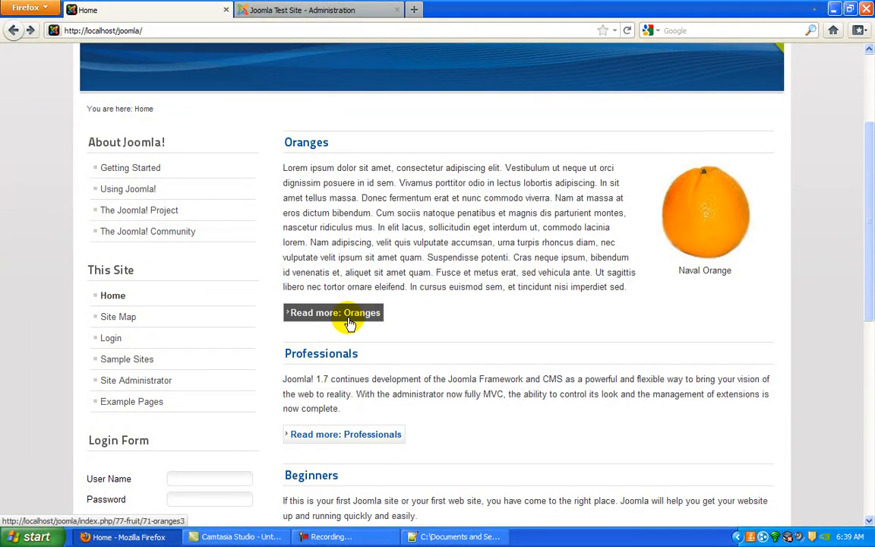
scroll(down, 3)
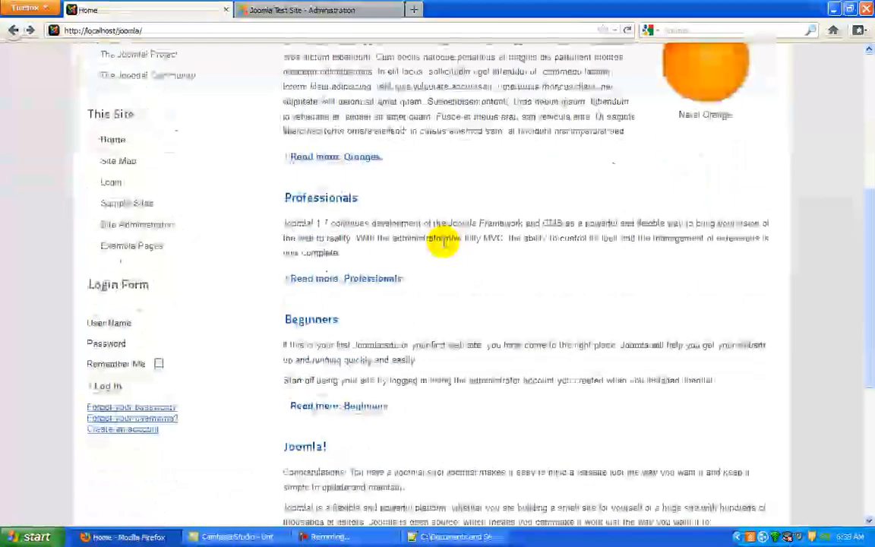
scroll(up, 3)
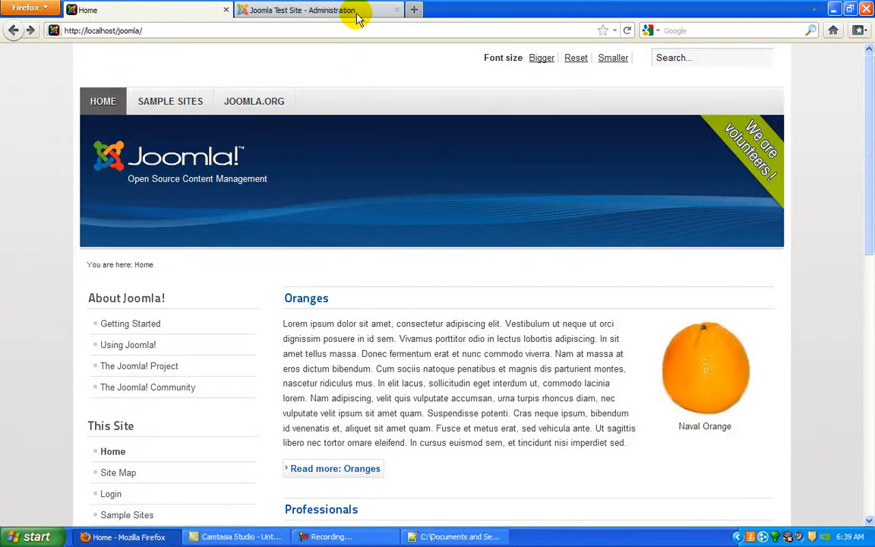
Step: Return to the administration tab's Article Manager with the saved confirmation
click(300, 10)
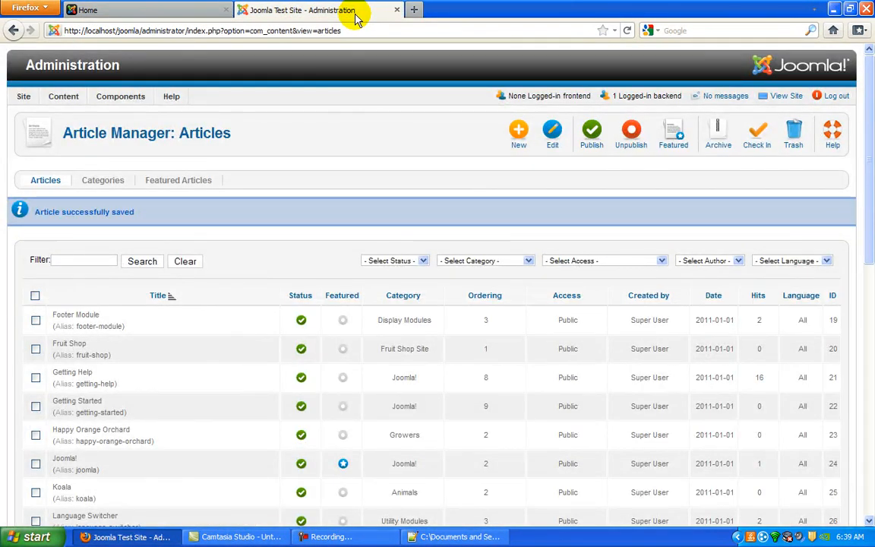
mouse_move(334, 10)
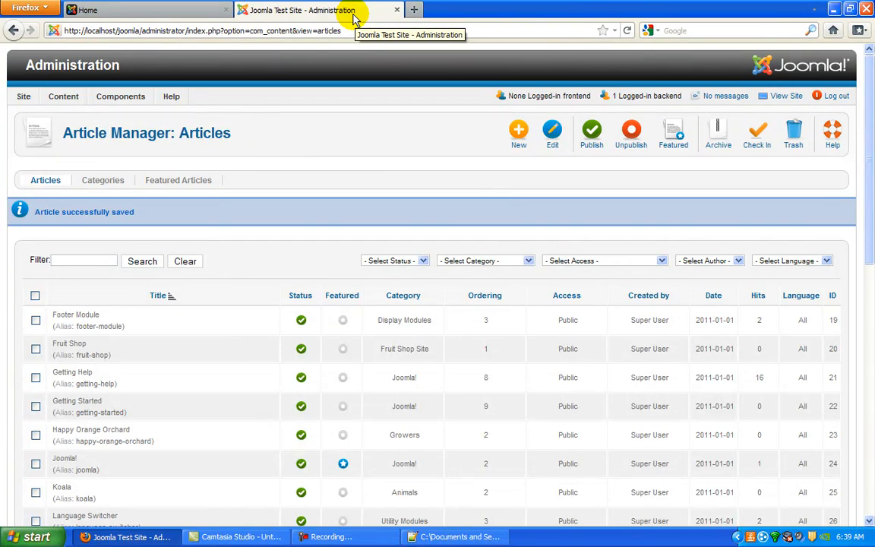
mouse_move(373, 83)
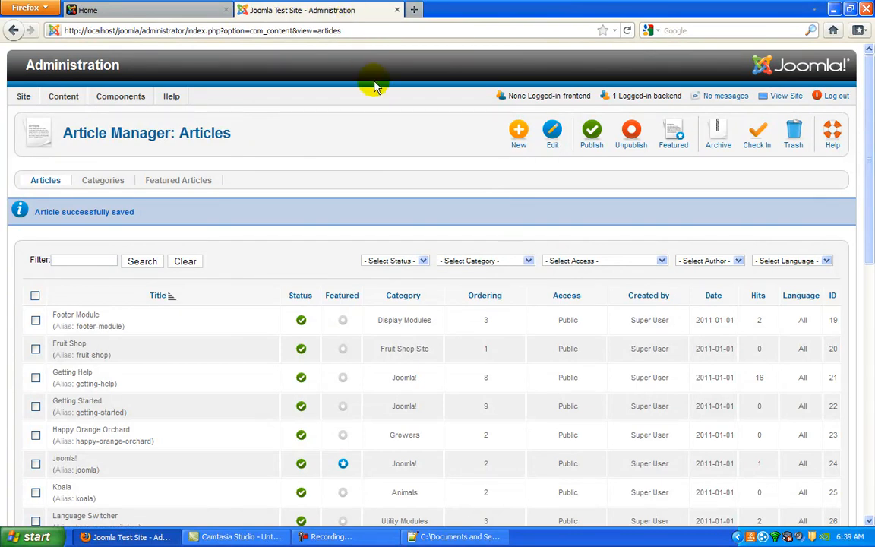